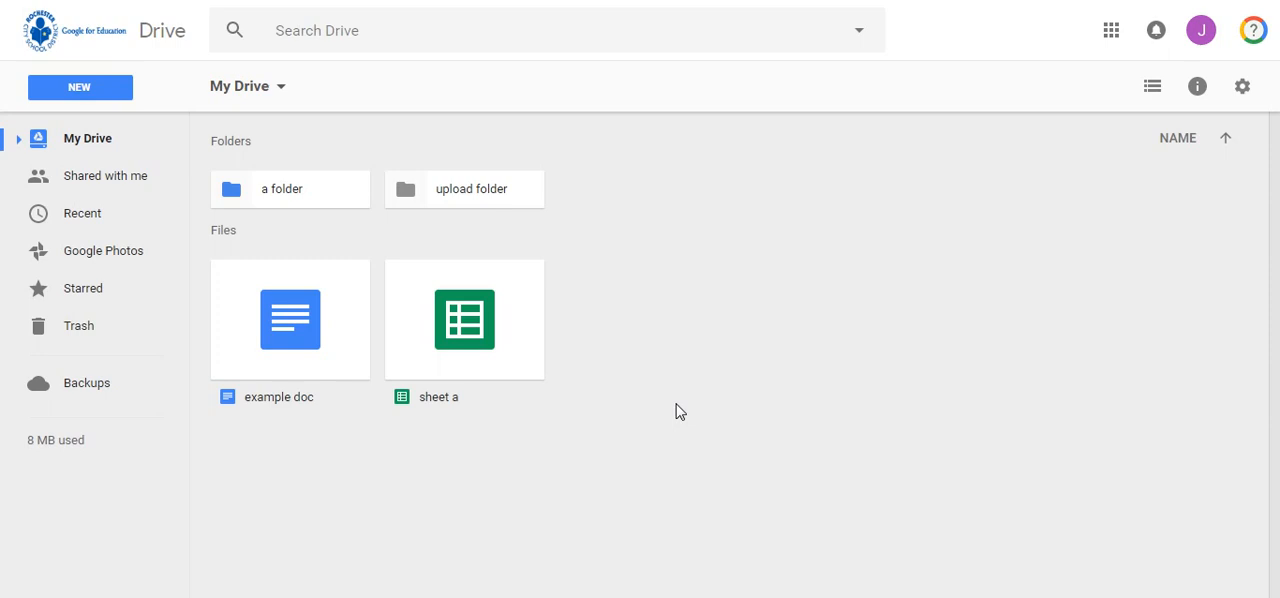
mouse_move(63, 71)
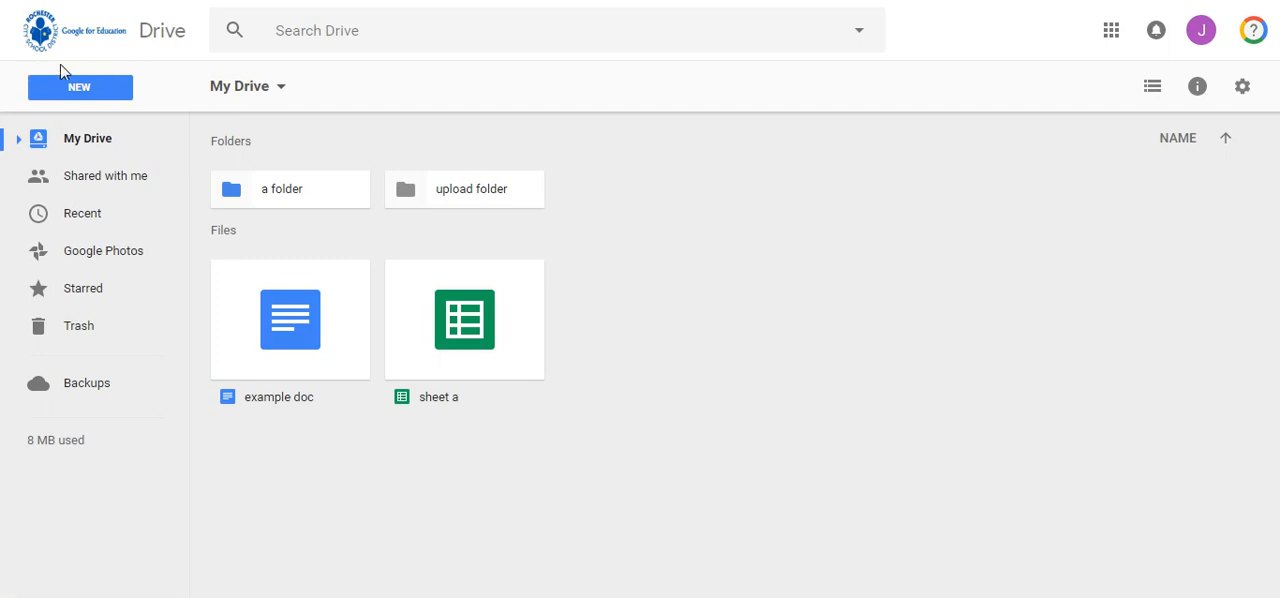
mouse_move(15, 52)
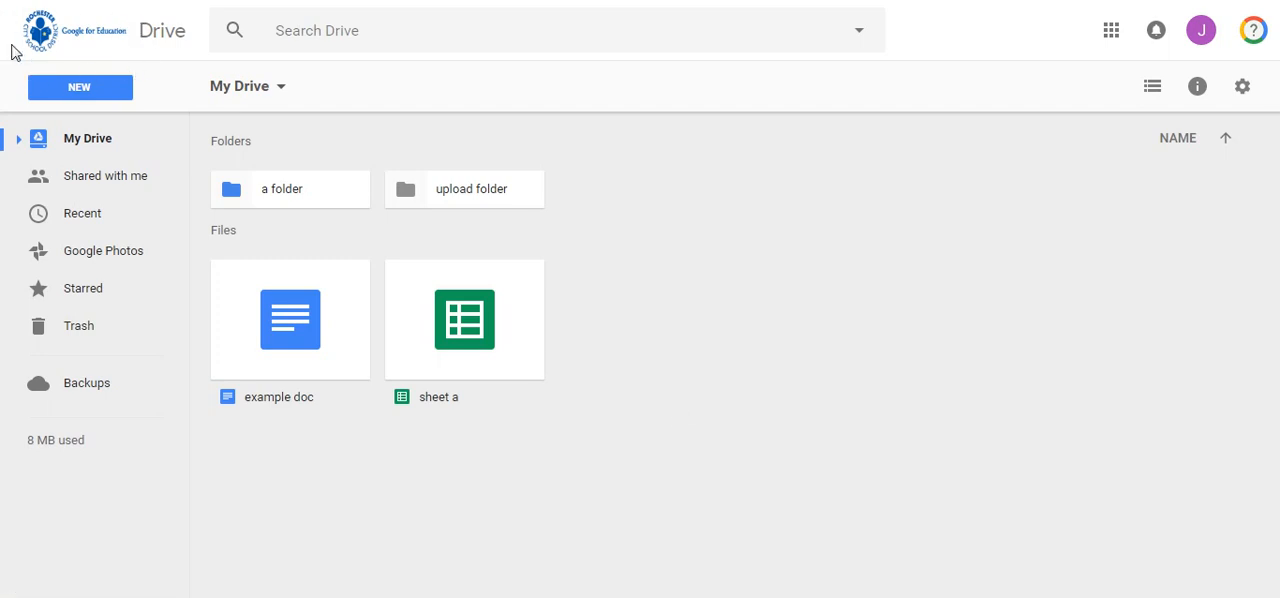
mouse_move(80, 88)
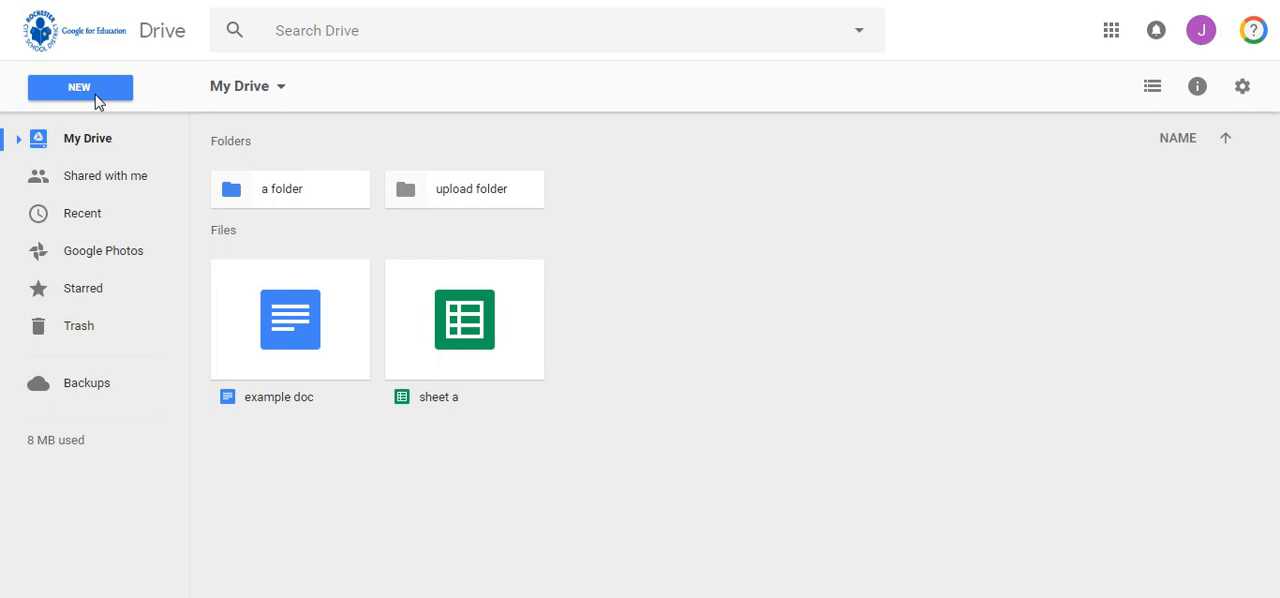
Step: Open the New menu in My Drive to see the creation options
click(80, 88)
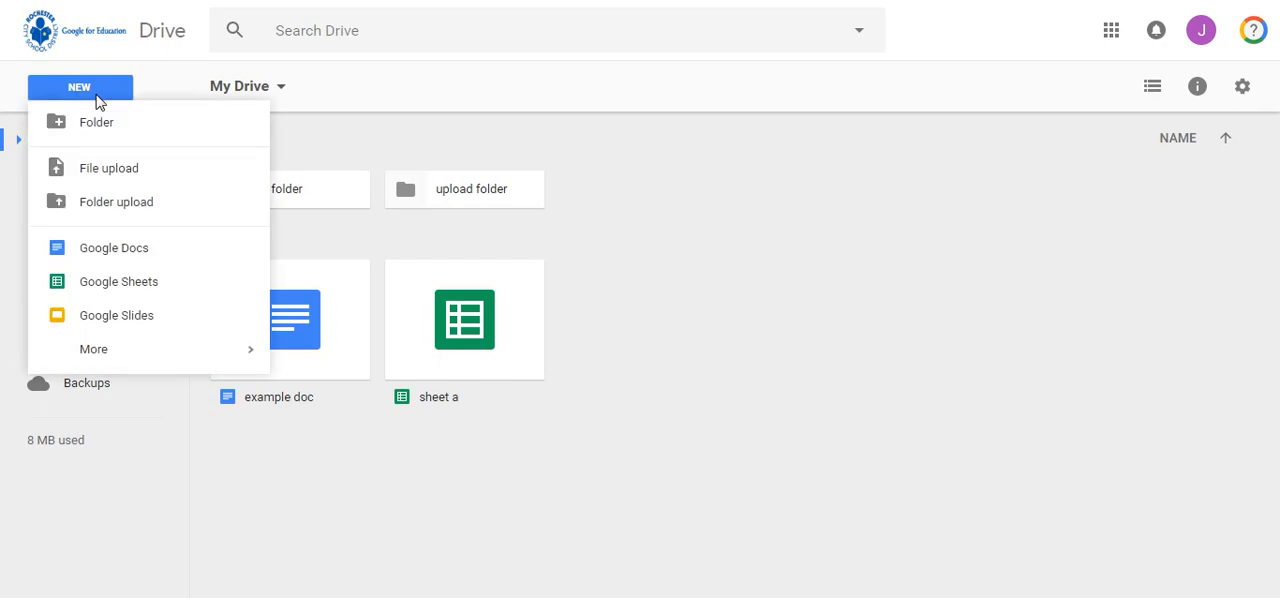
mouse_move(114, 247)
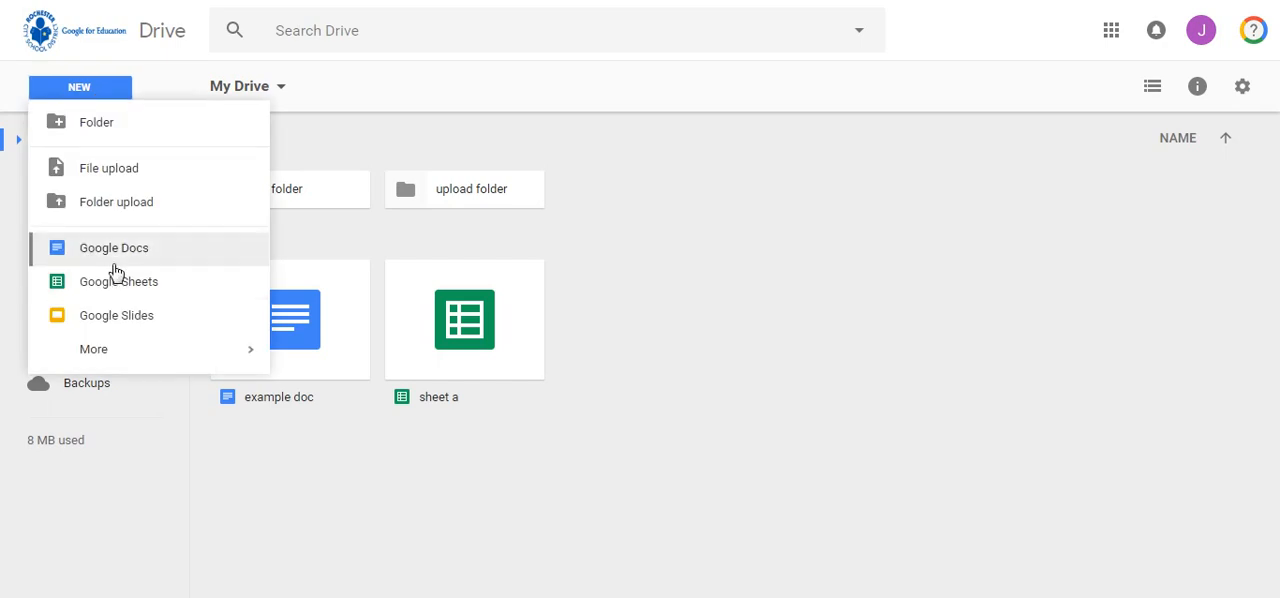
Step: Create a new Google Docs document and name it 'Westward Expansion'
click(114, 247)
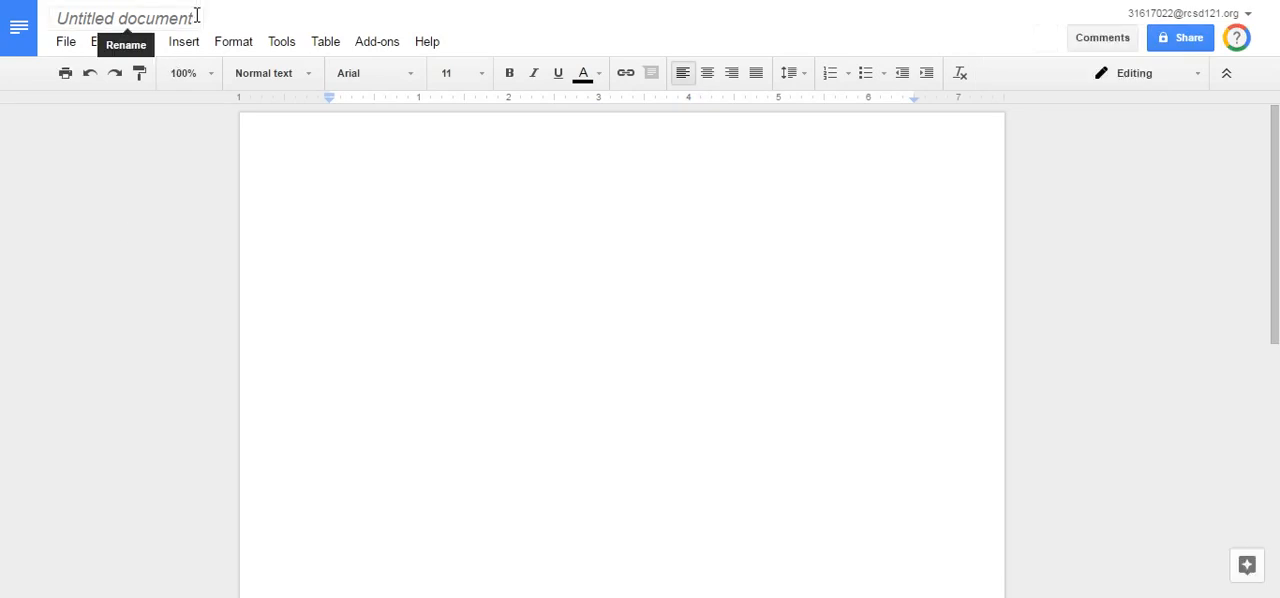
text(West)
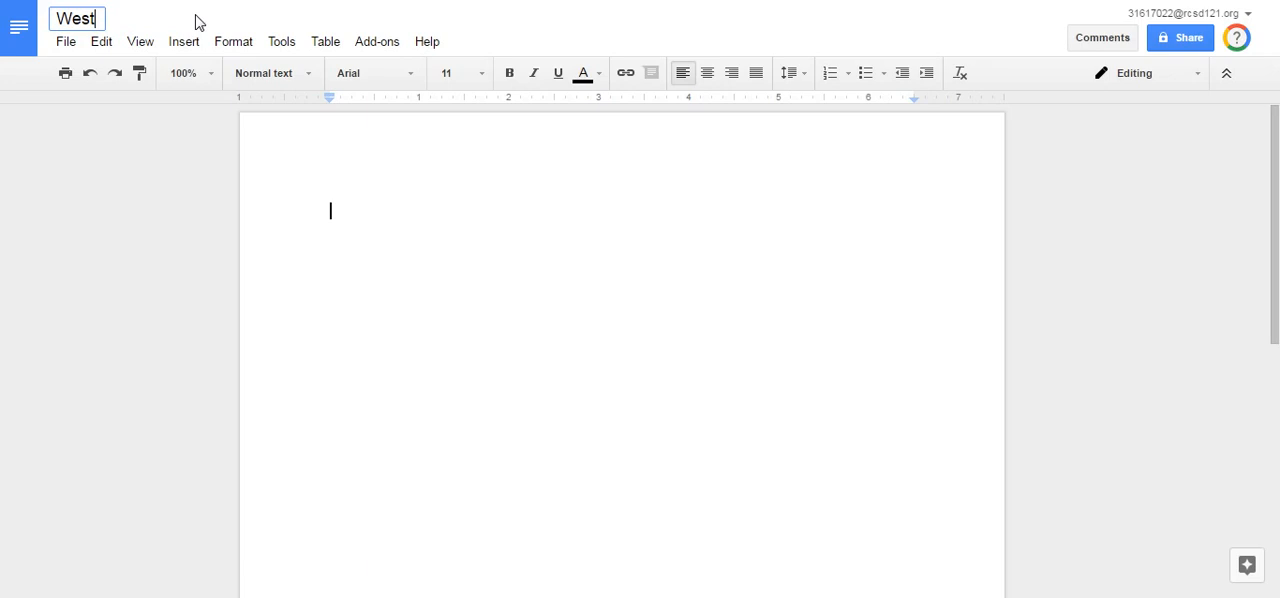
text(ward Expa)
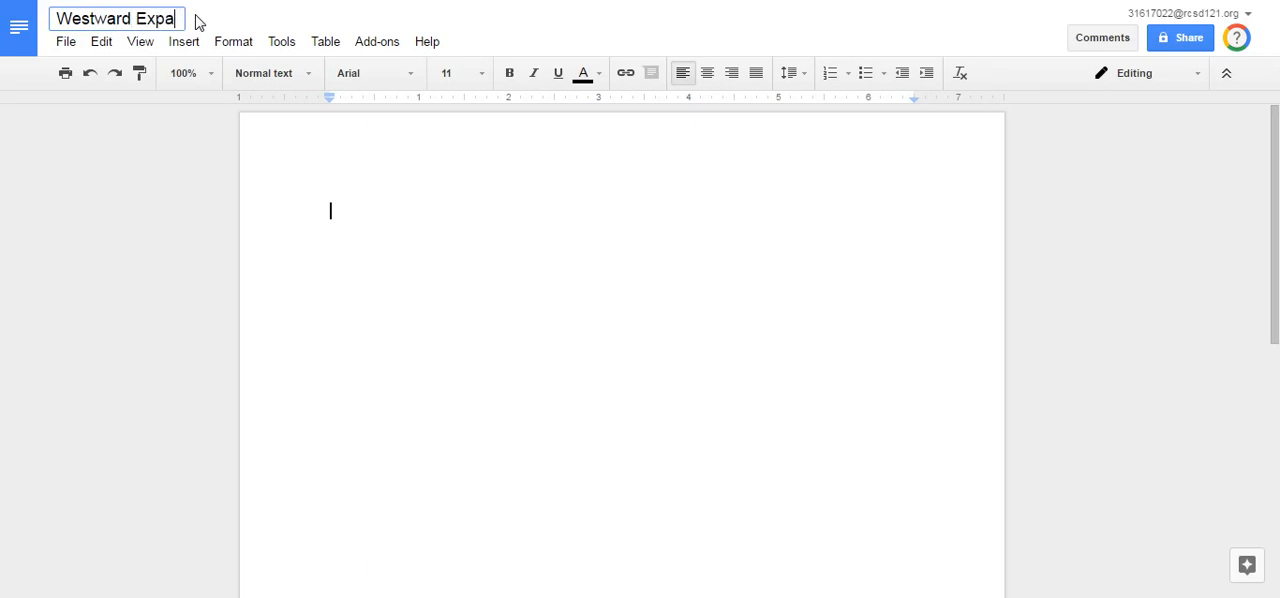
text(nsion)
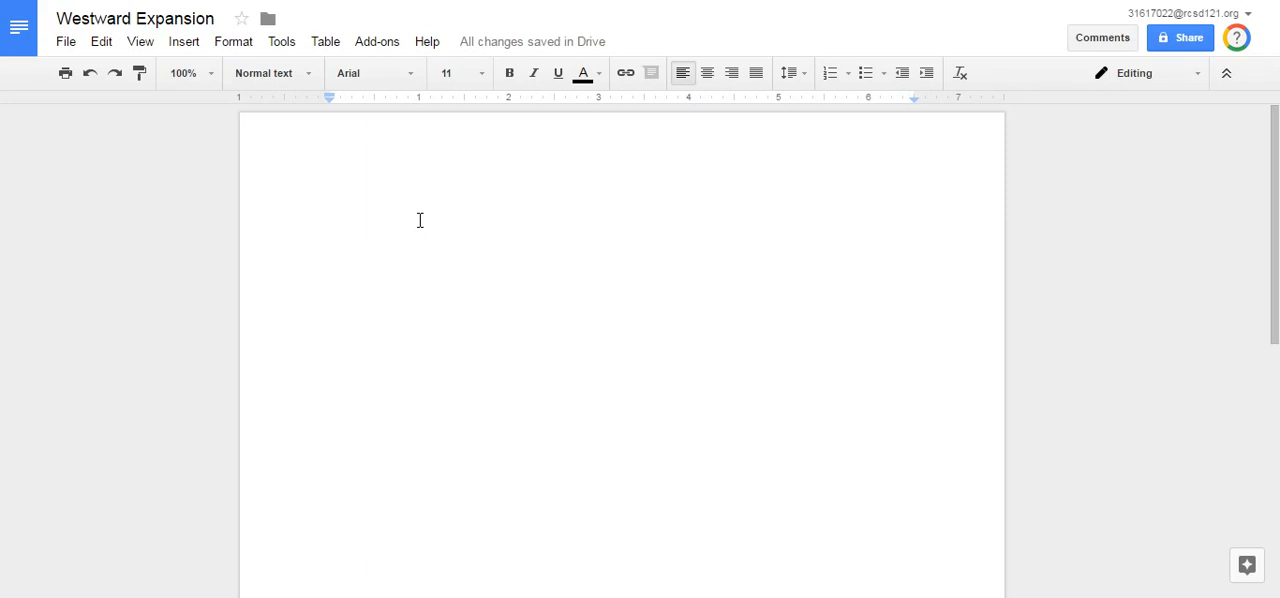
mouse_move(372, 190)
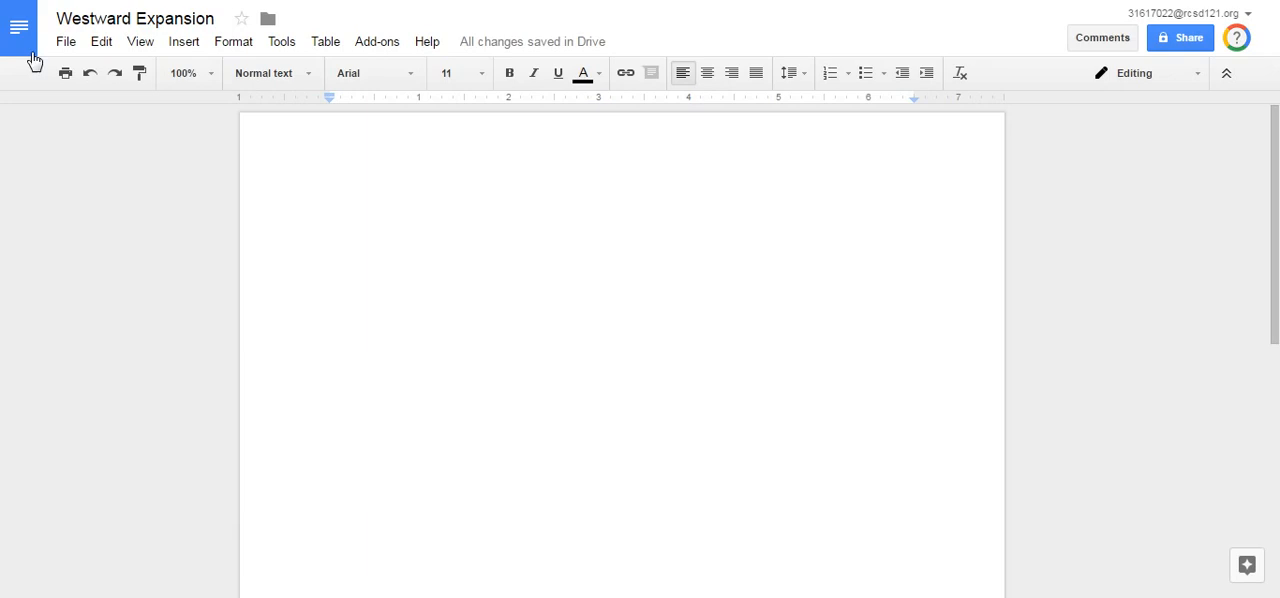
click(65, 41)
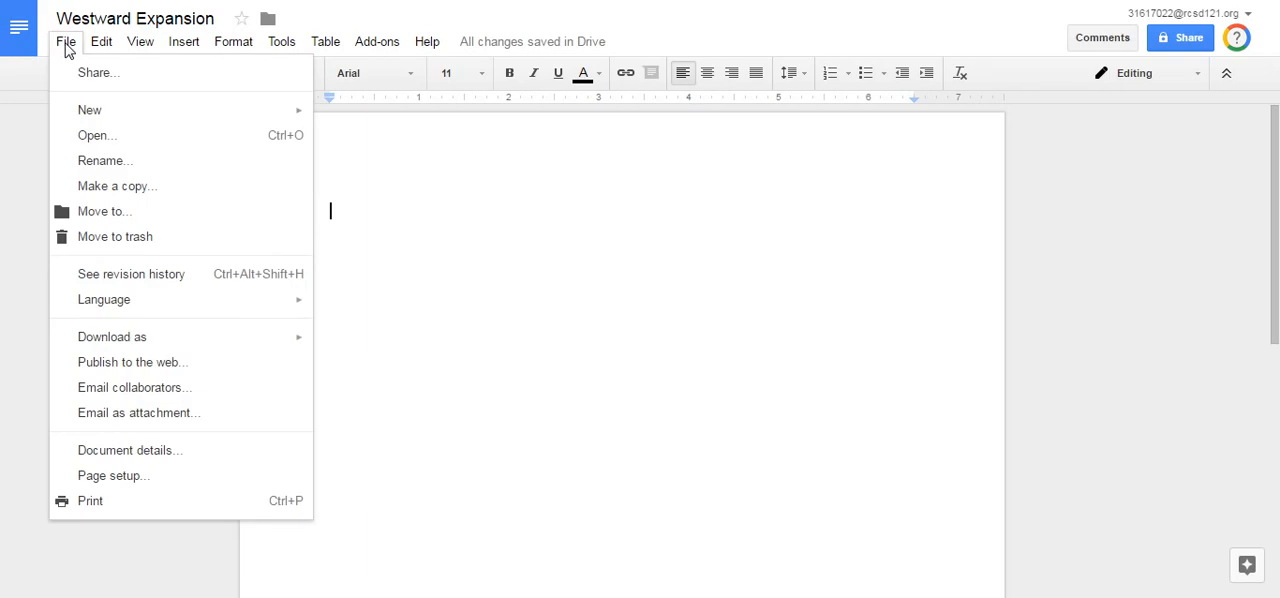
mouse_move(113, 501)
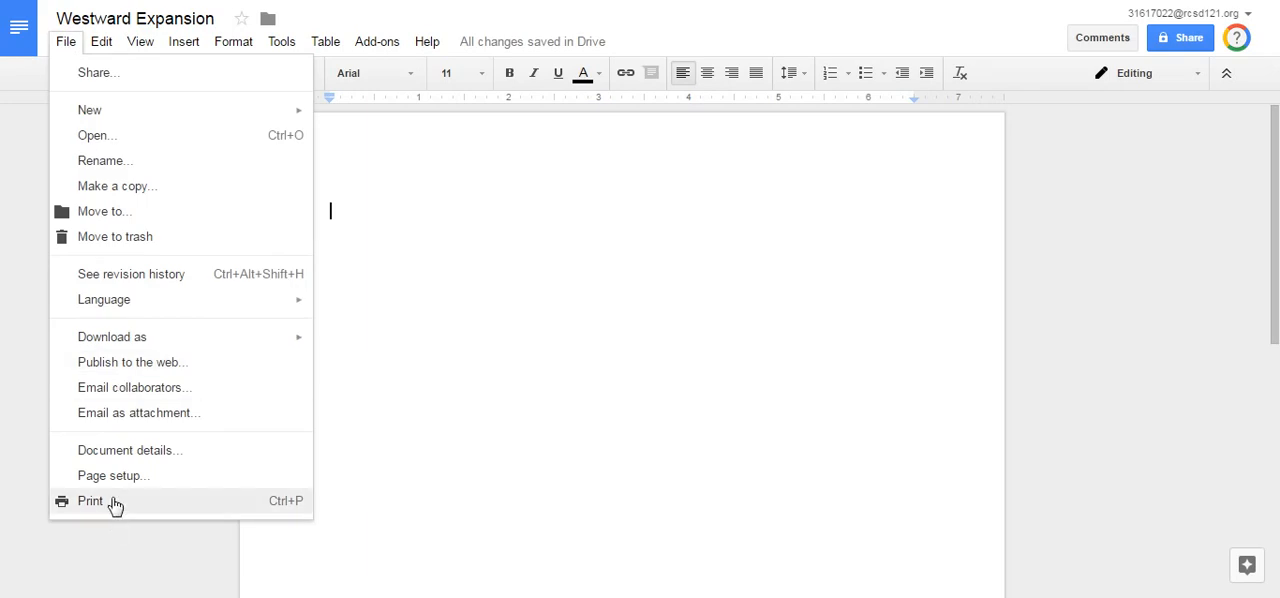
mouse_move(117, 186)
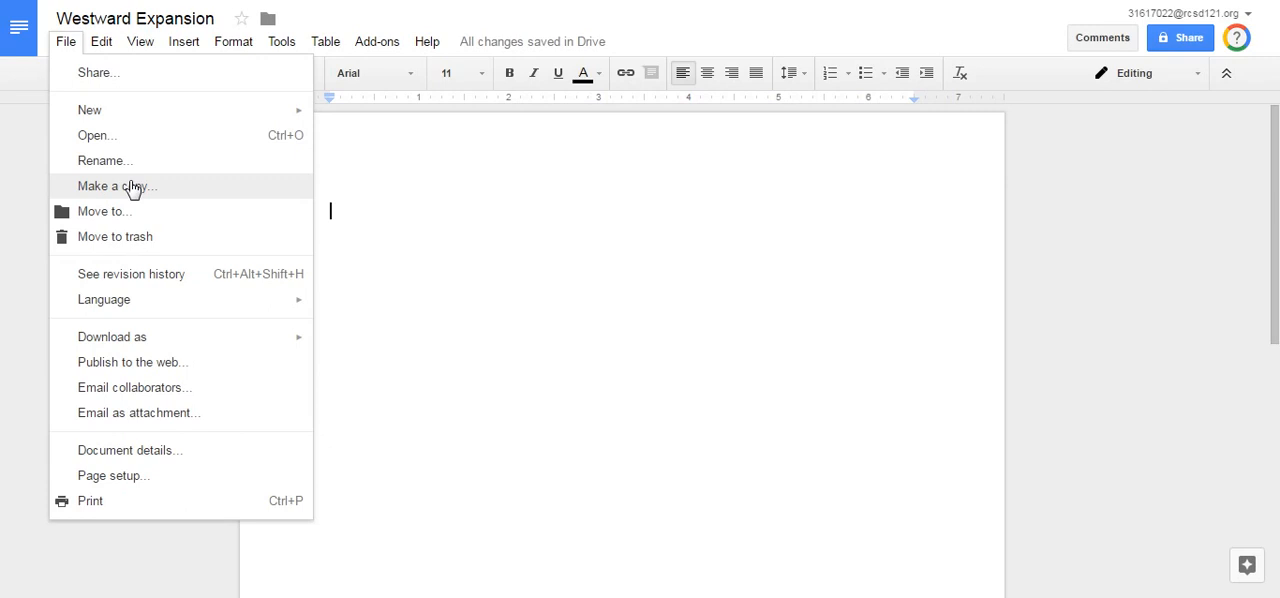
mouse_move(130, 236)
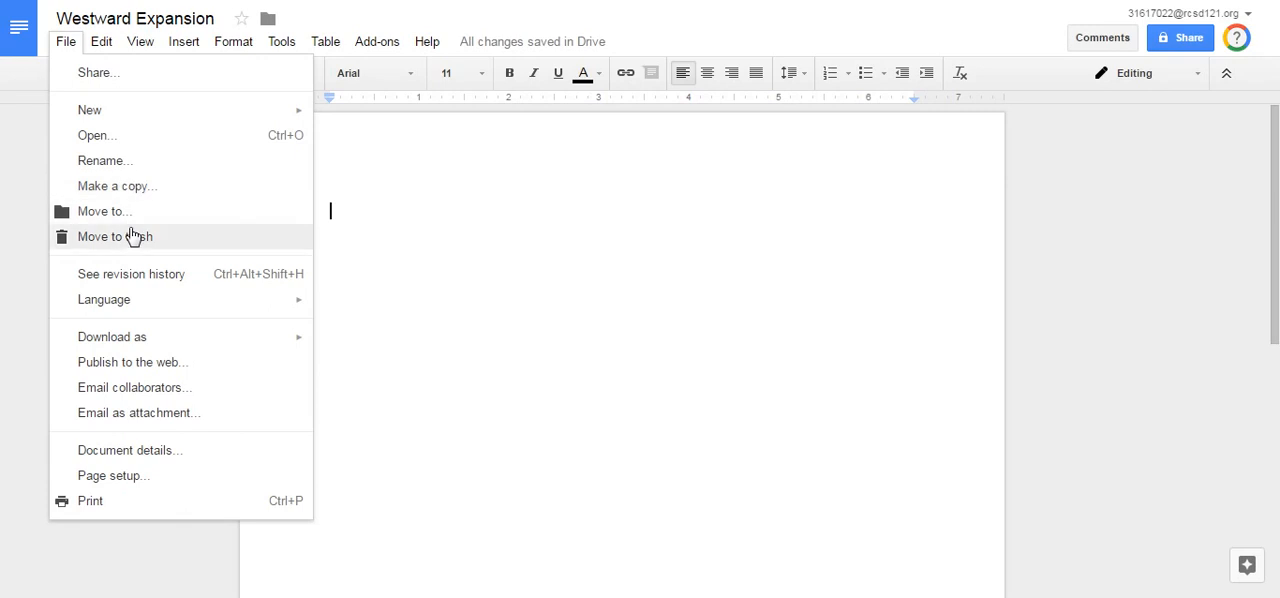
mouse_move(104, 211)
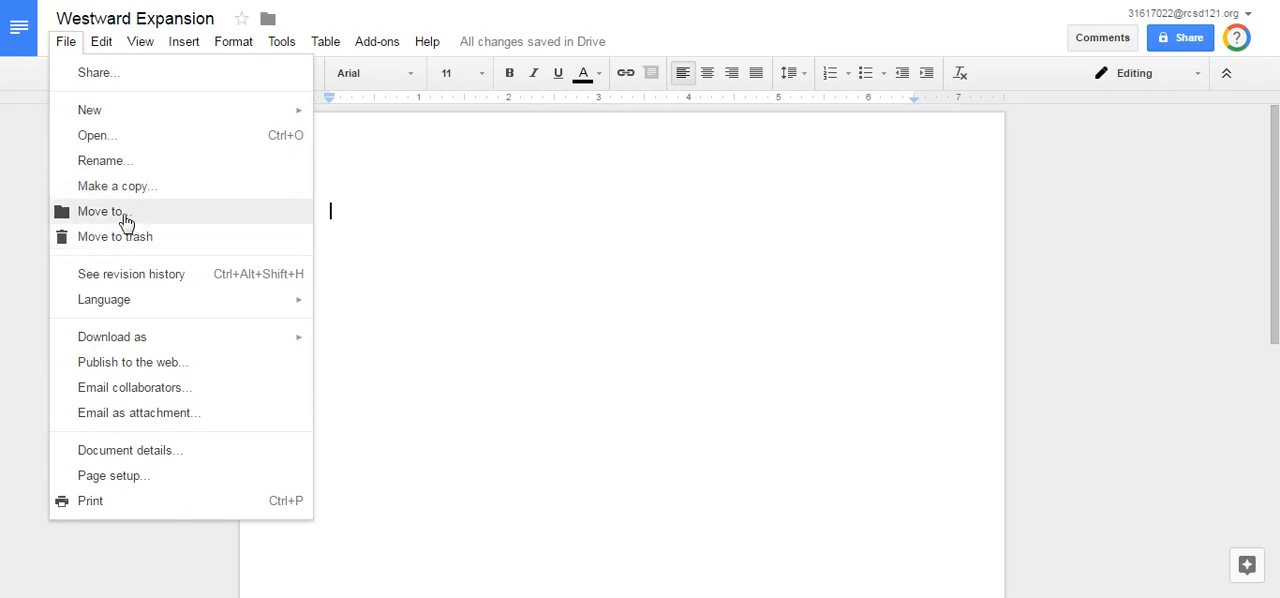
mouse_move(38, 167)
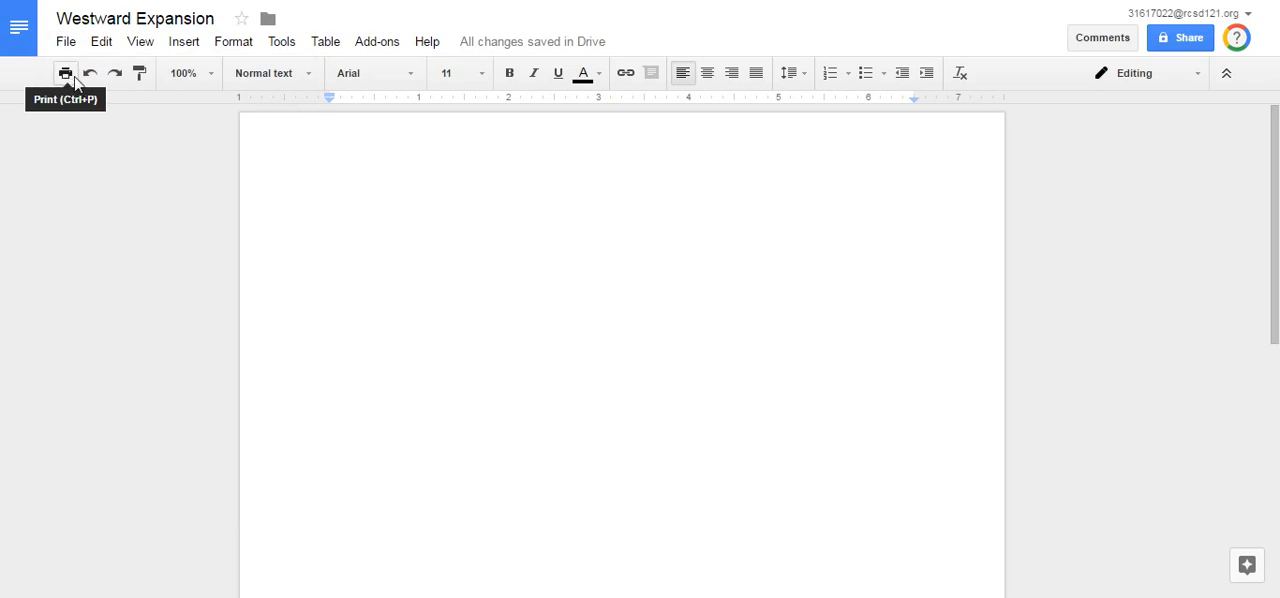
mouse_move(114, 73)
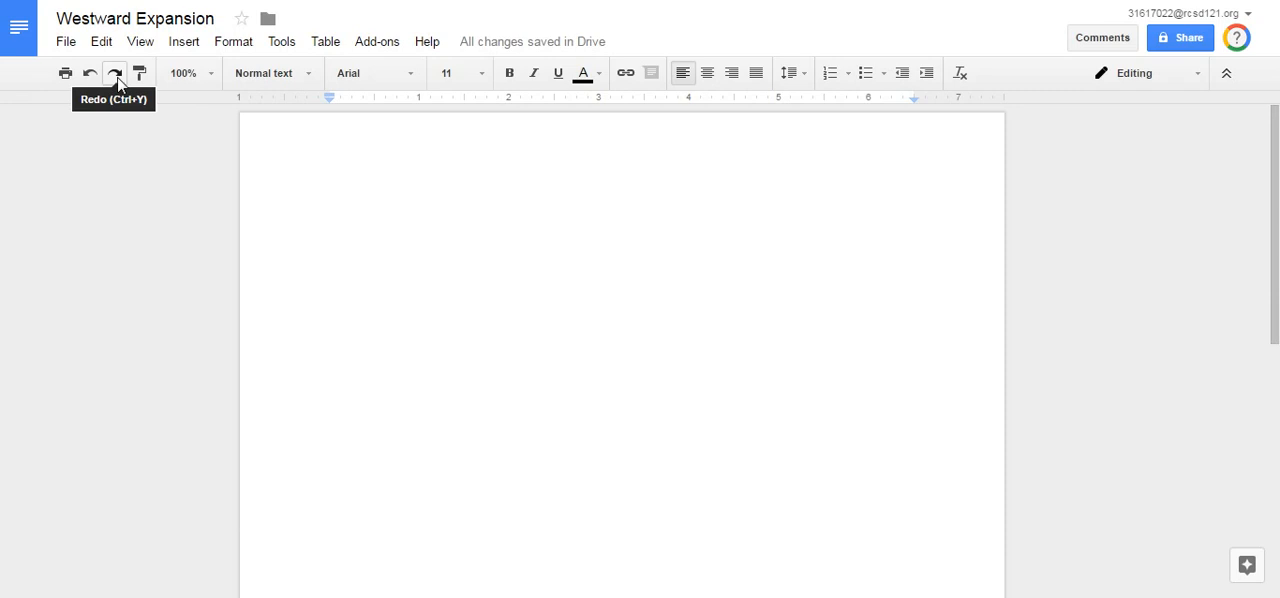
Step: Look through the font and font-size lists, leaving the default formatting unchanged
click(372, 73)
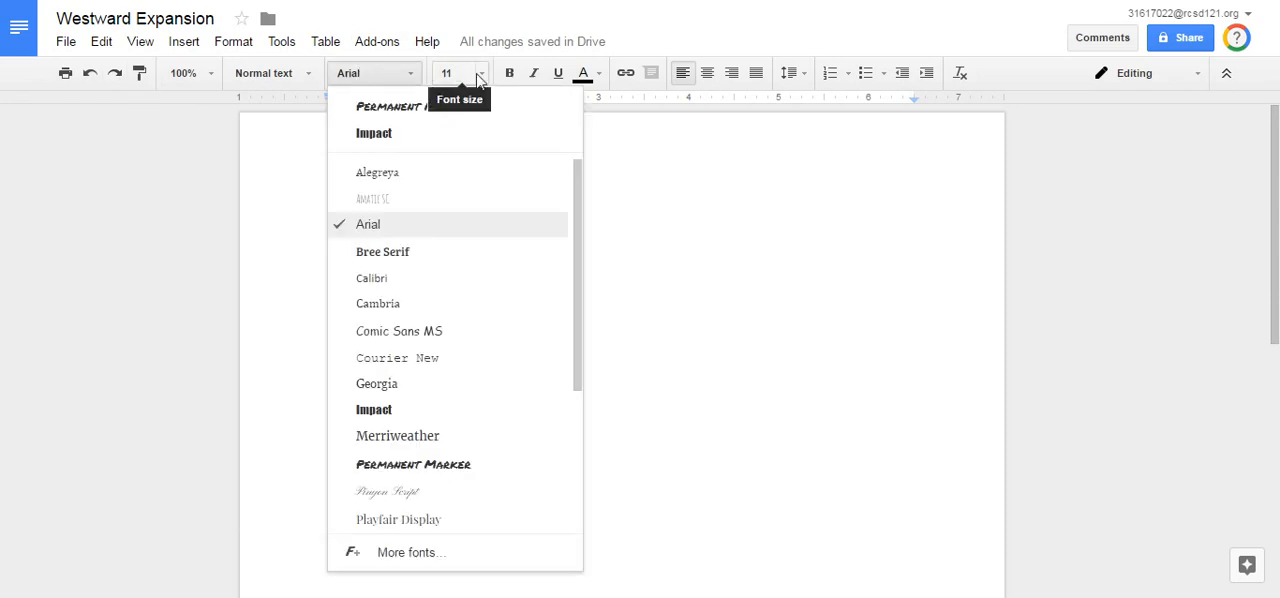
click(457, 73)
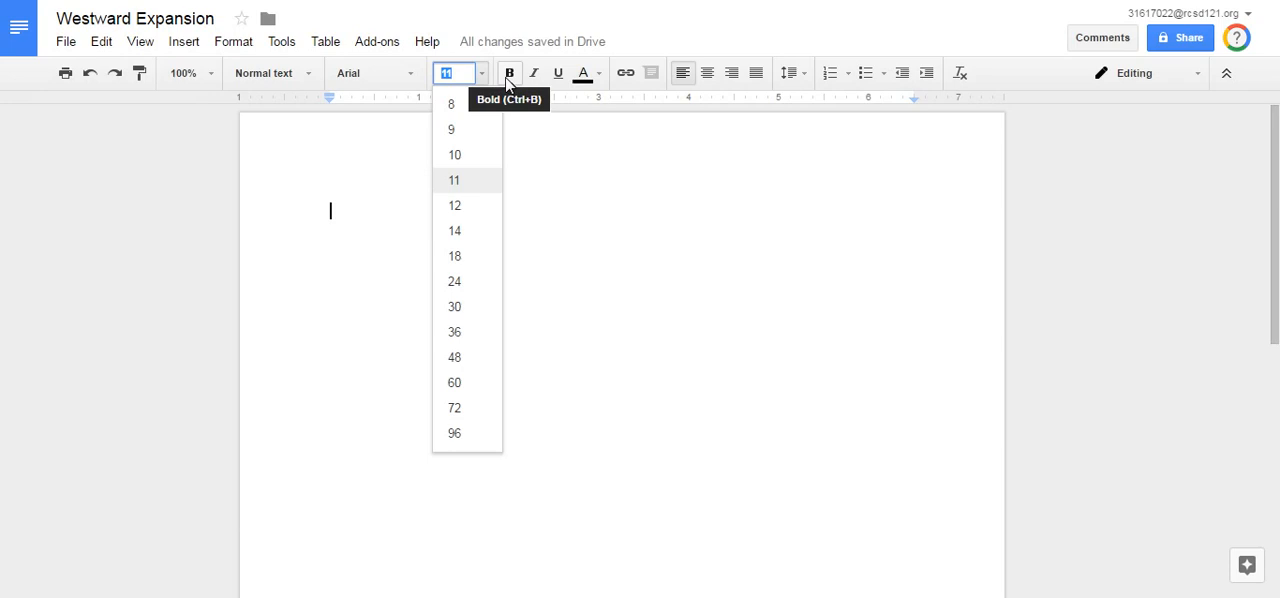
mouse_move(558, 72)
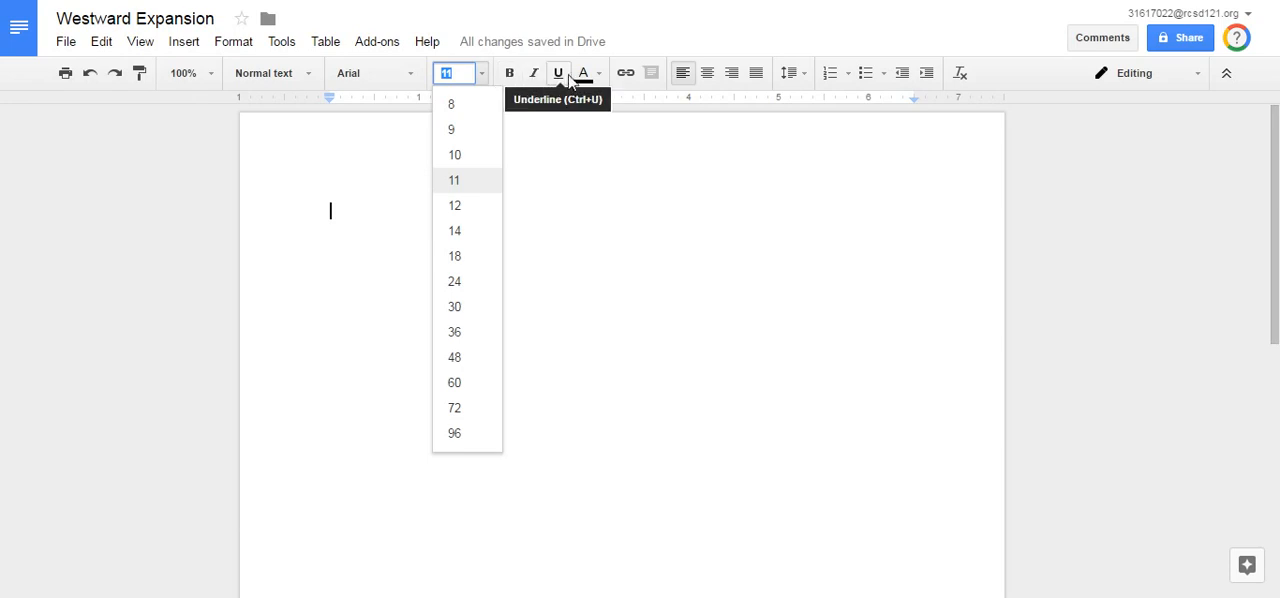
click(583, 72)
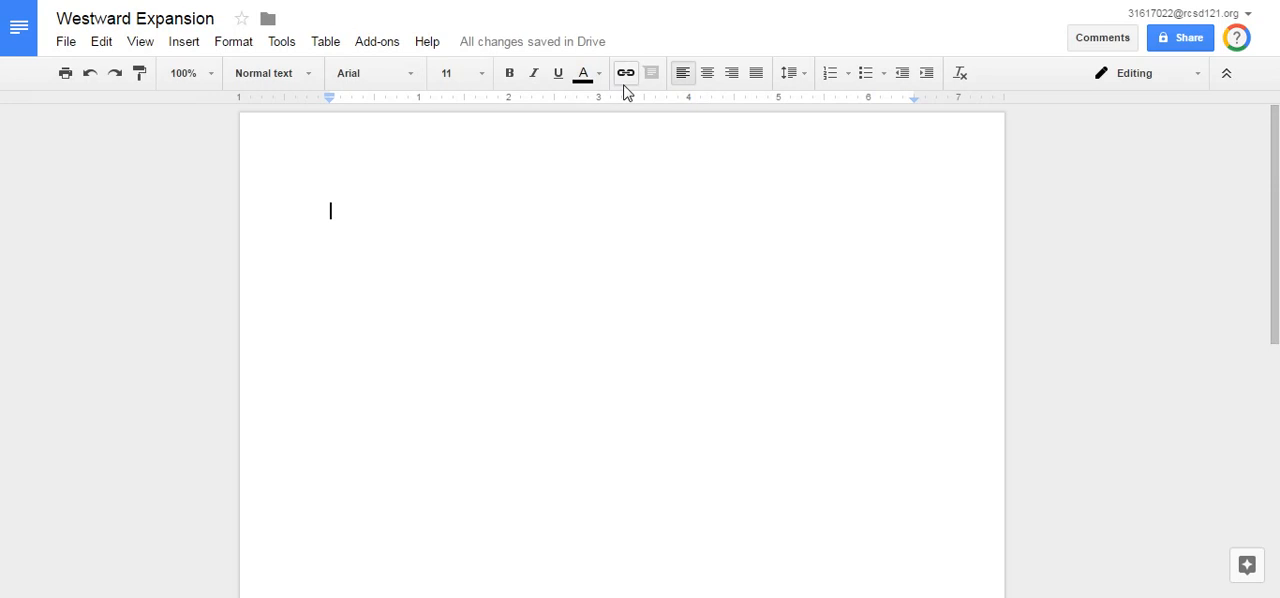
mouse_move(625, 73)
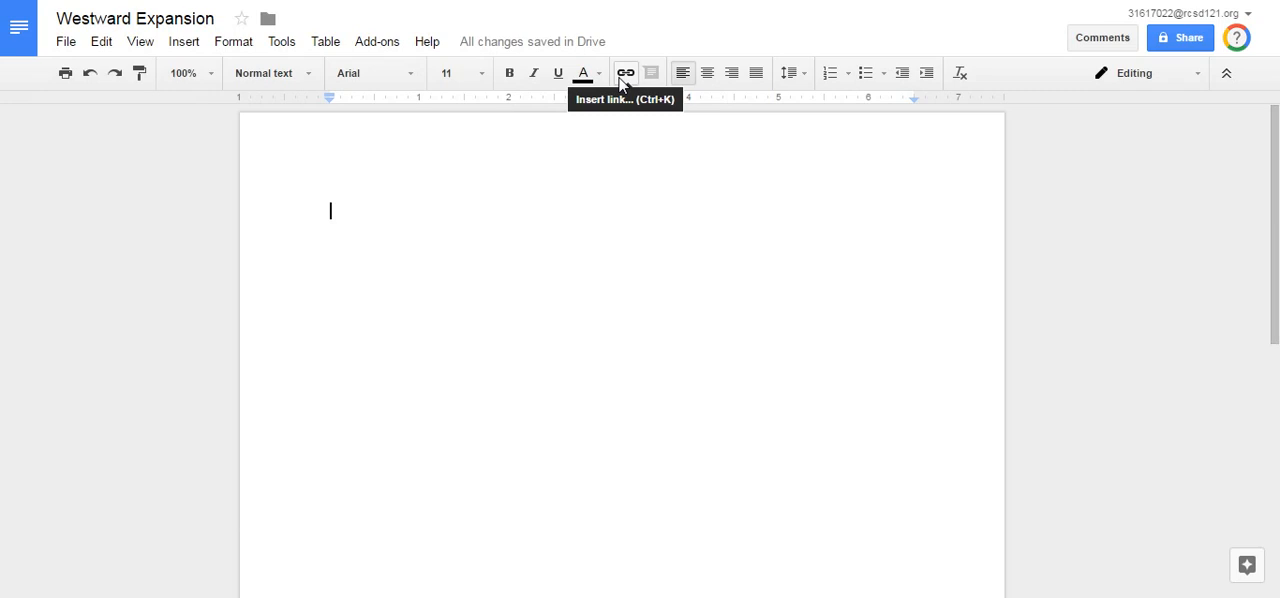
mouse_move(683, 72)
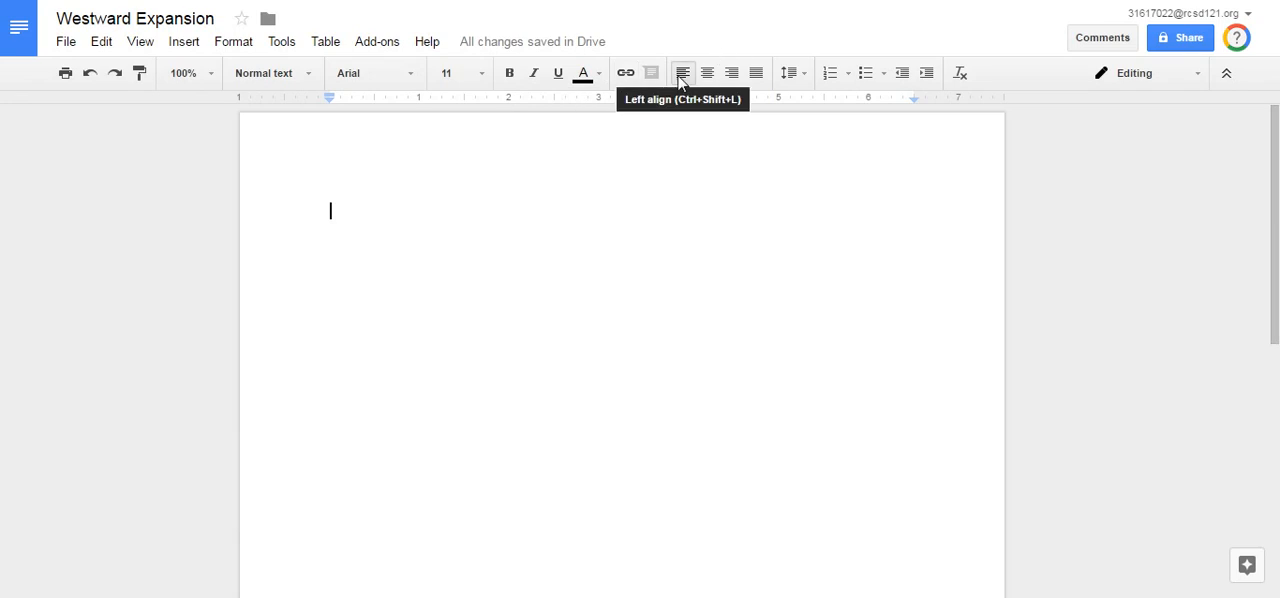
mouse_move(707, 72)
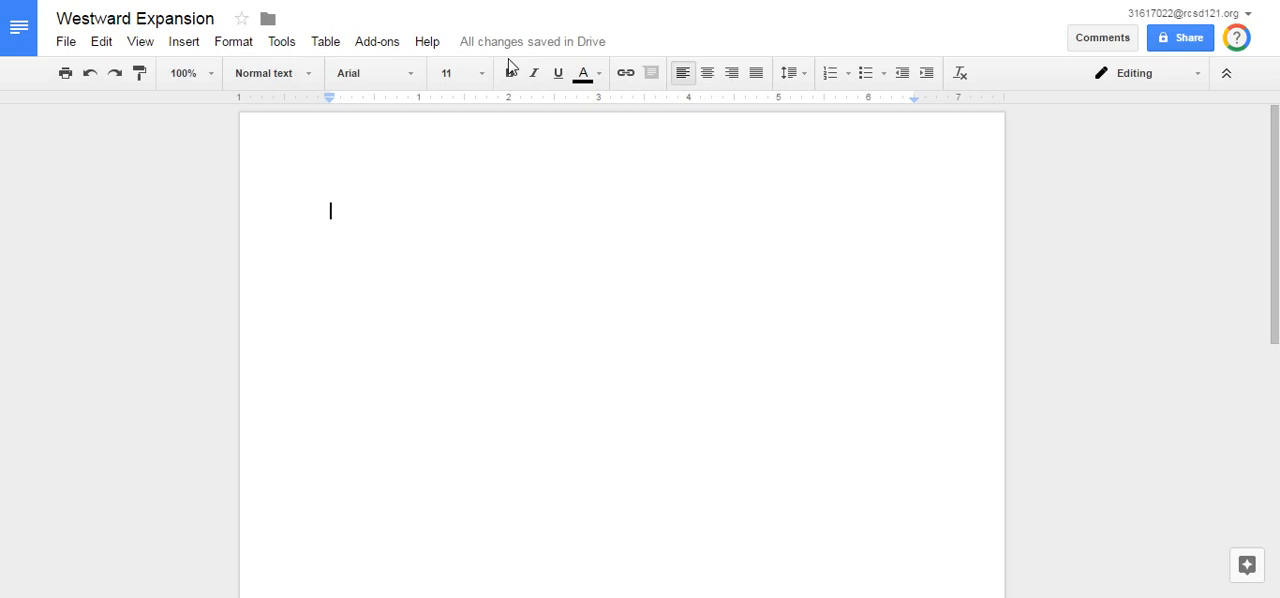
click(184, 41)
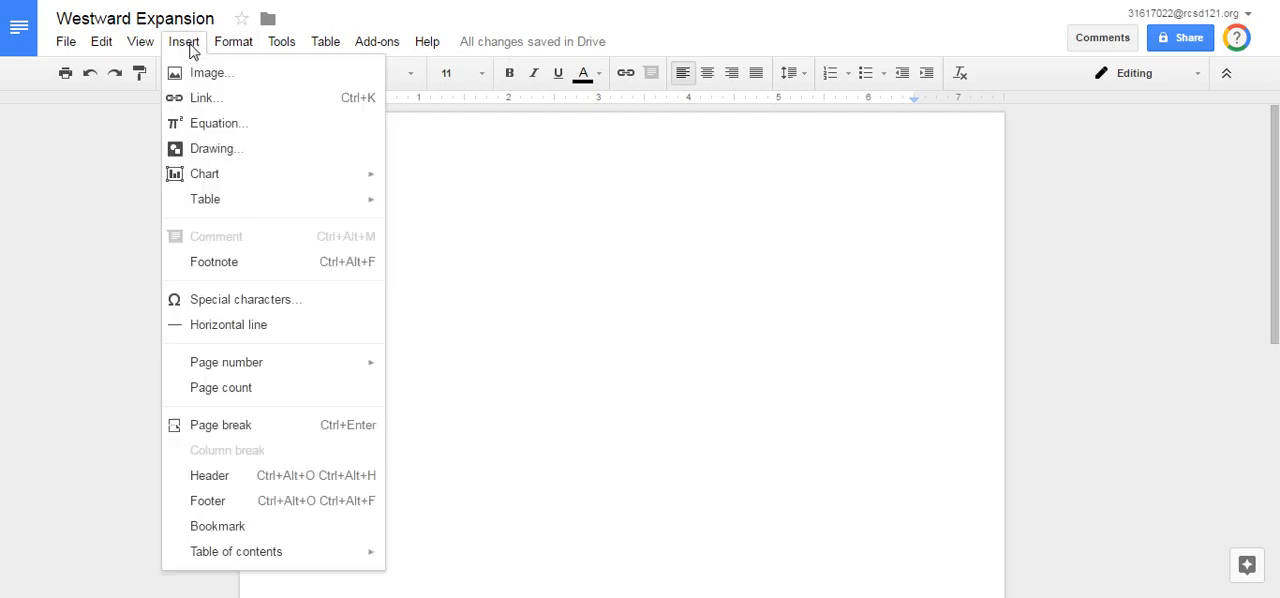
mouse_move(210, 72)
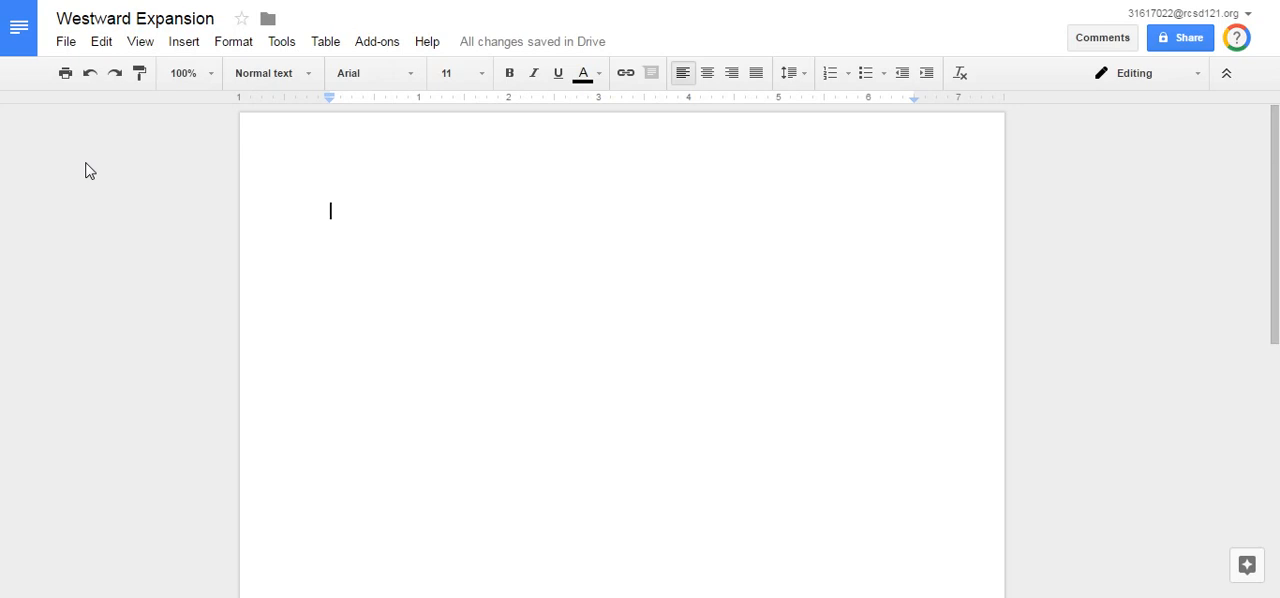
mouse_move(389, 211)
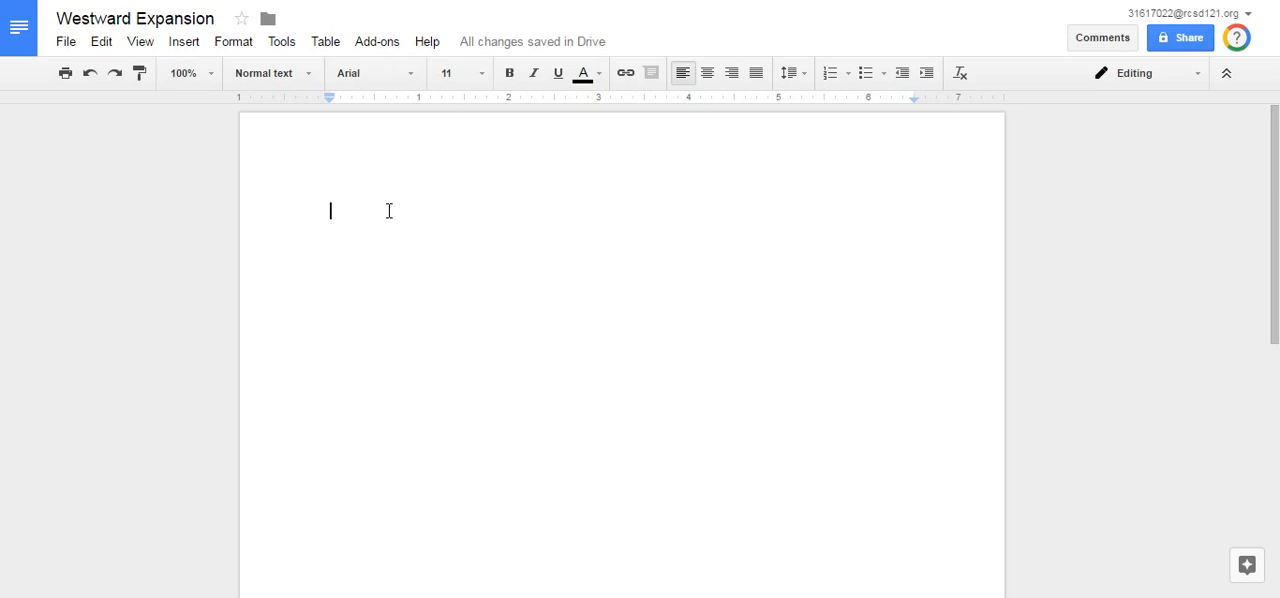
Step: Write 'What did you learn about the Westward Expansion?' and 'List two Facts that you have learned today.'
text(What did you)
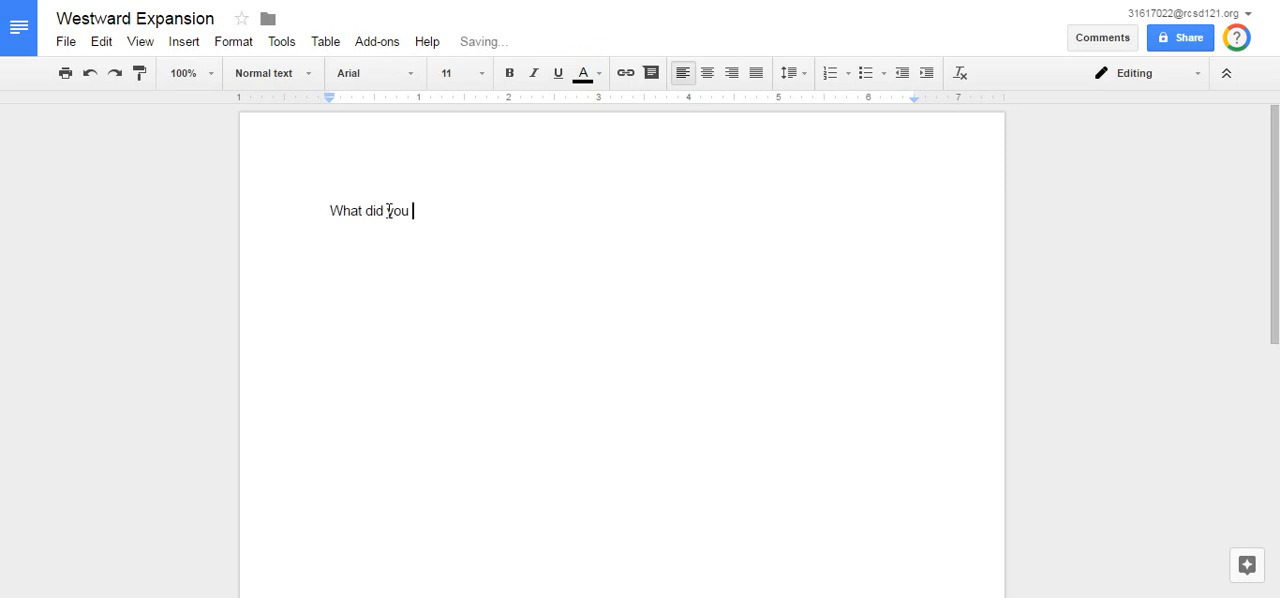
text(learn)
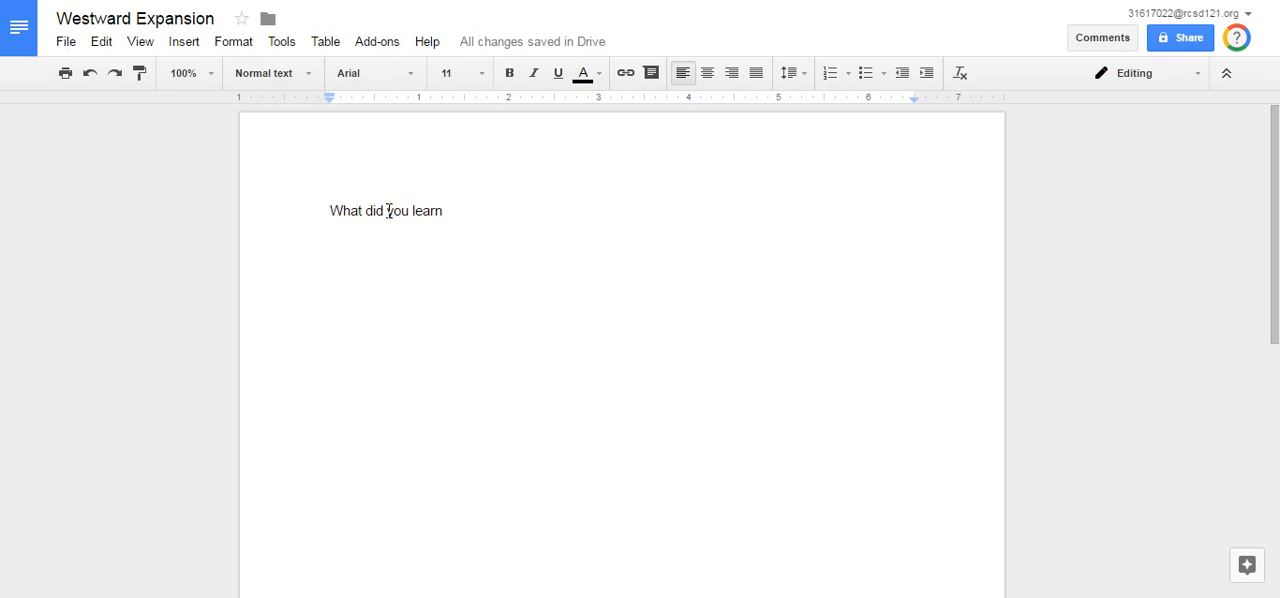
text(about t)
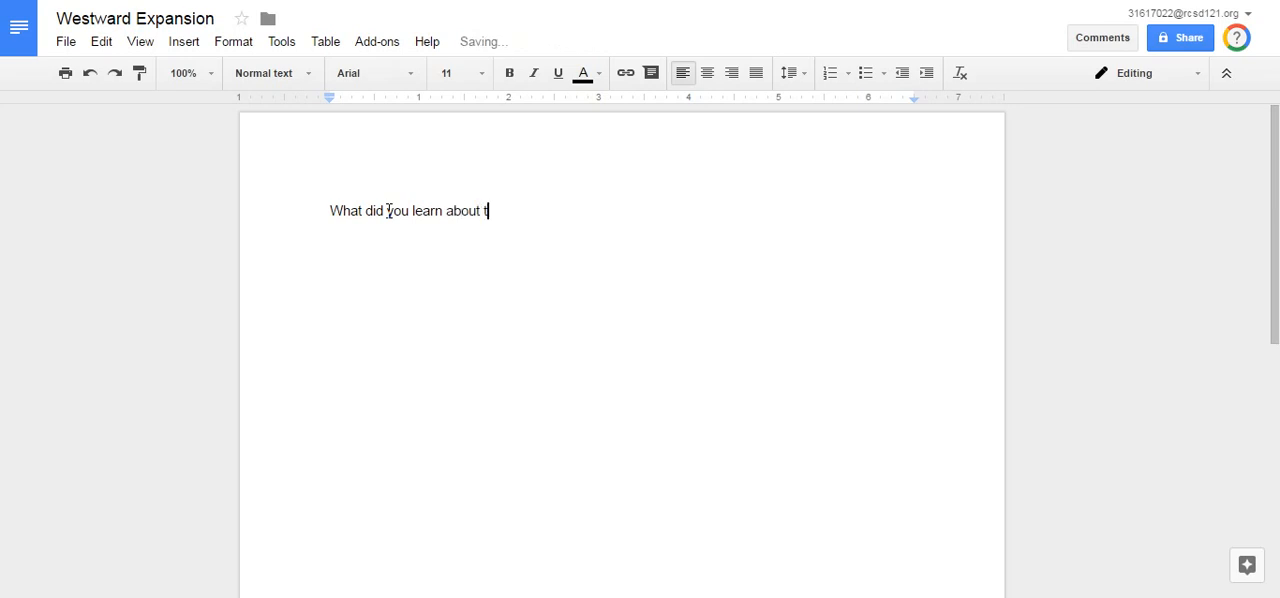
text(he Westward)
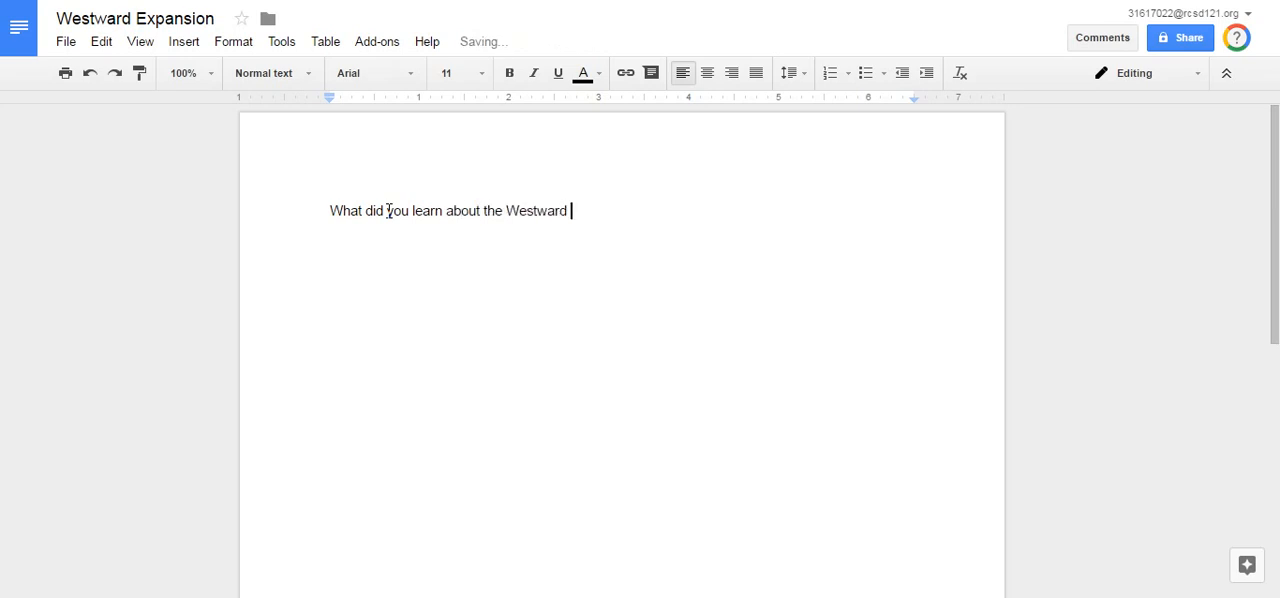
text(Expansion?)
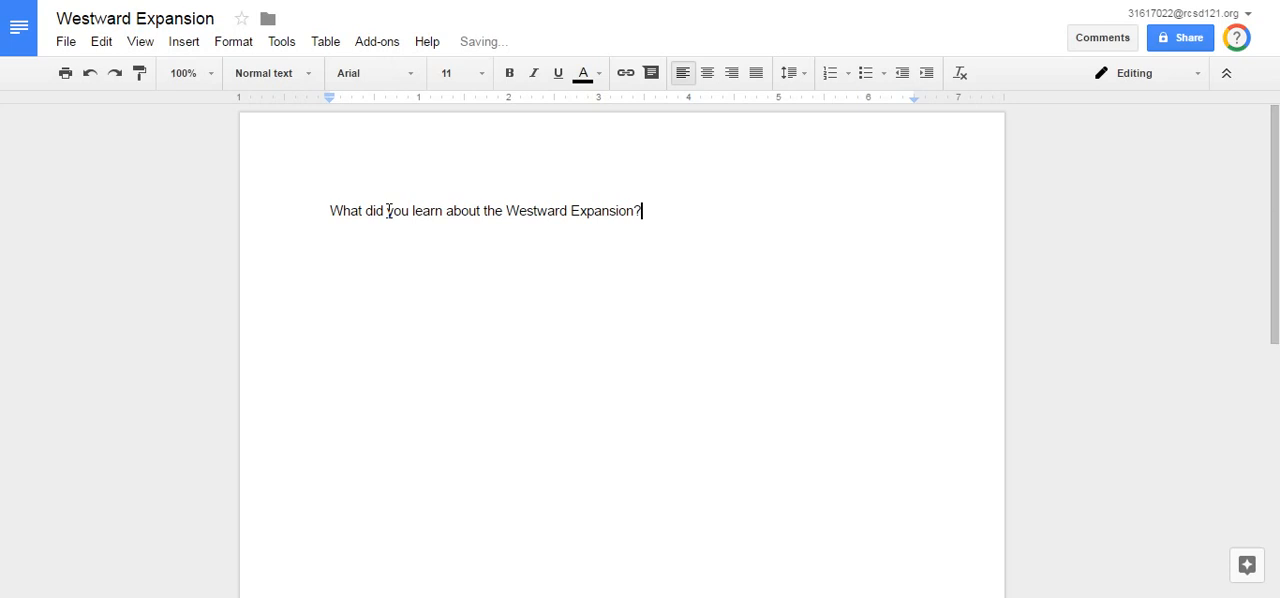
text(List)
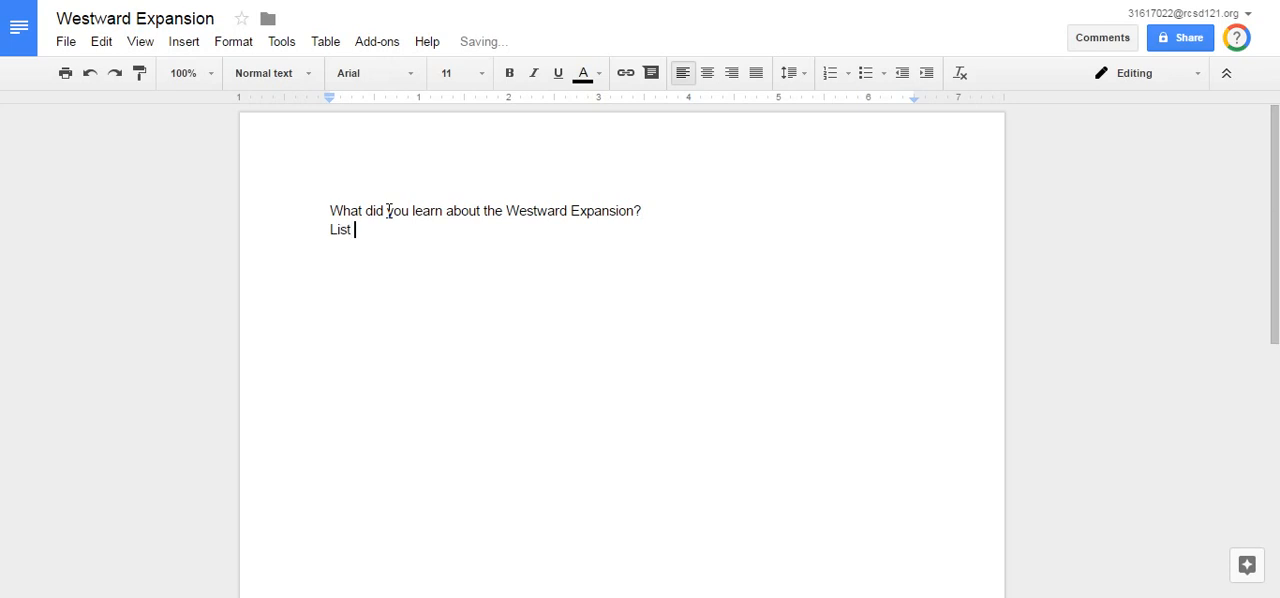
text(two Facts that you hav)
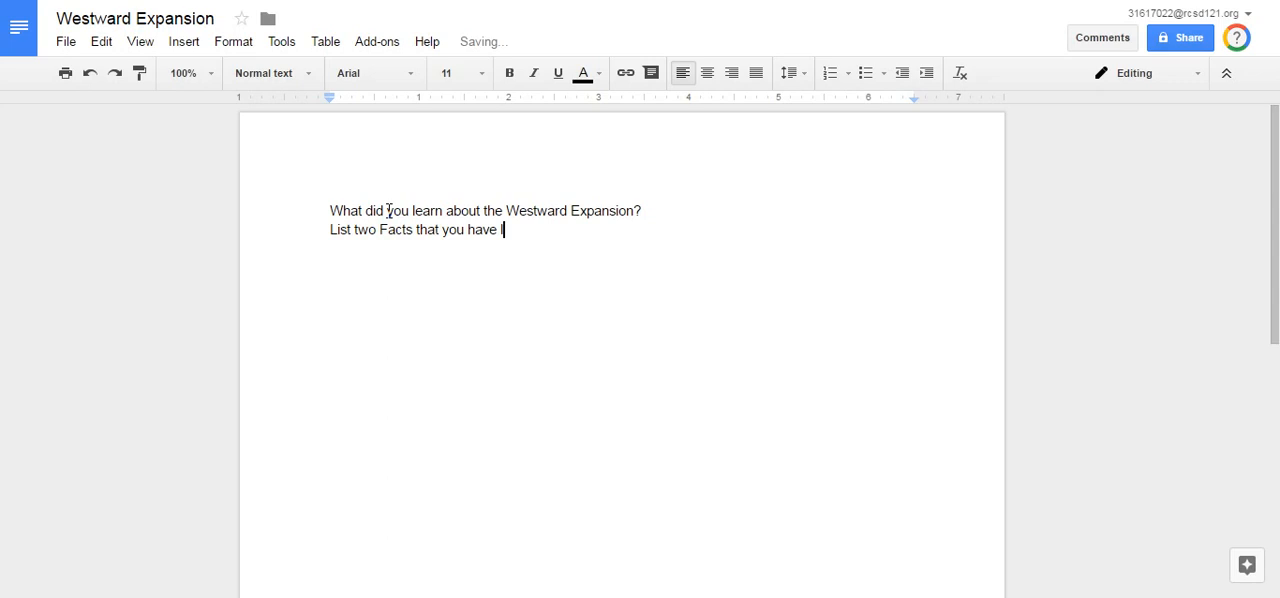
text(earned today.)
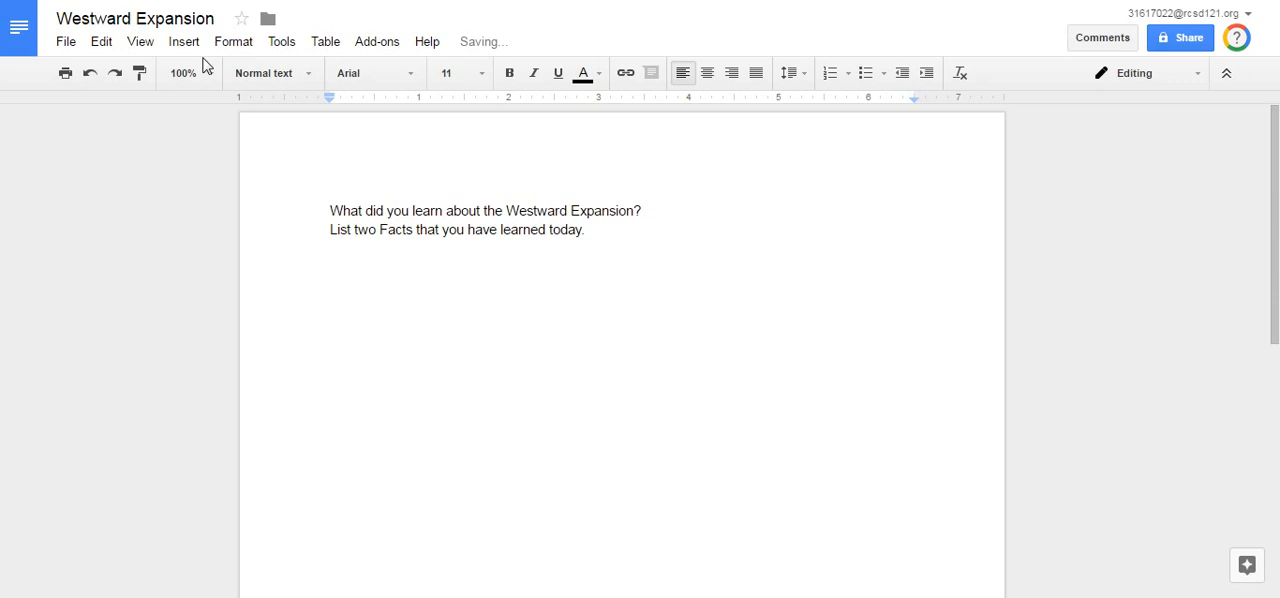
Step: Open the Insert image dialog from the Insert menu
click(184, 41)
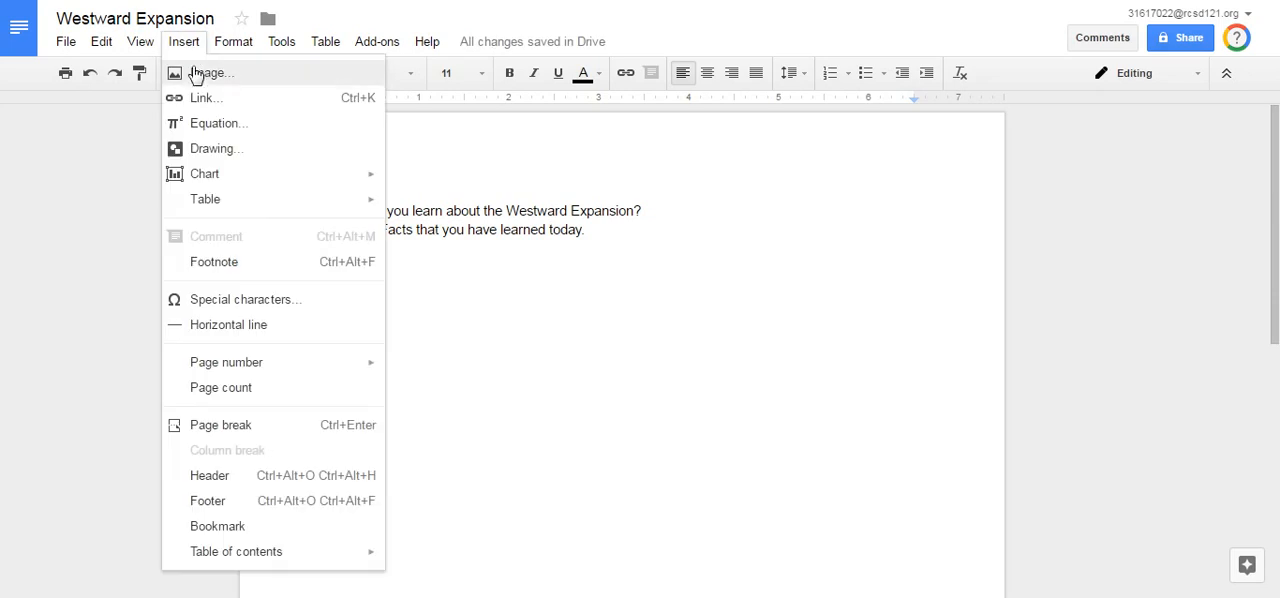
click(211, 72)
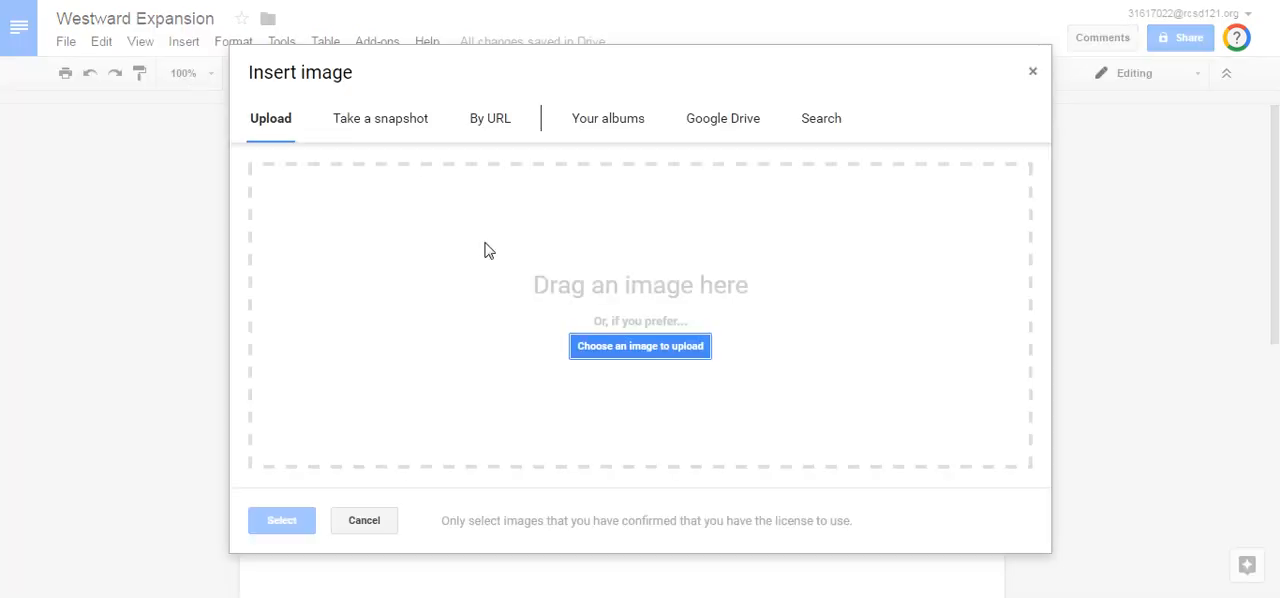
mouse_move(433, 218)
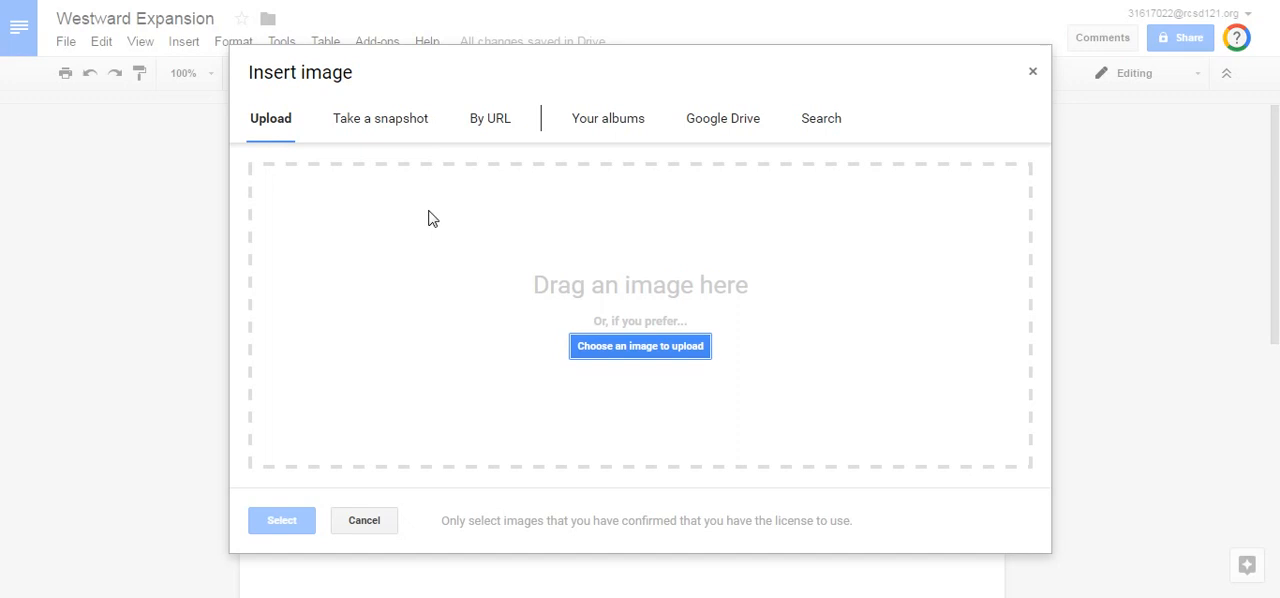
mouse_move(258, 147)
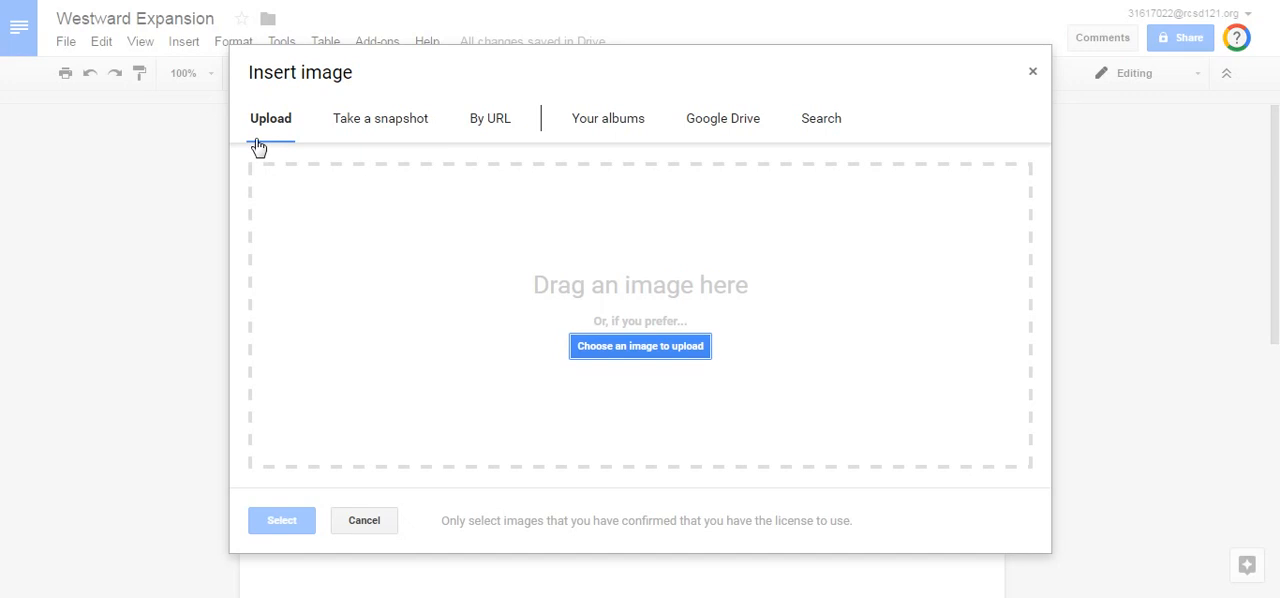
mouse_move(654, 387)
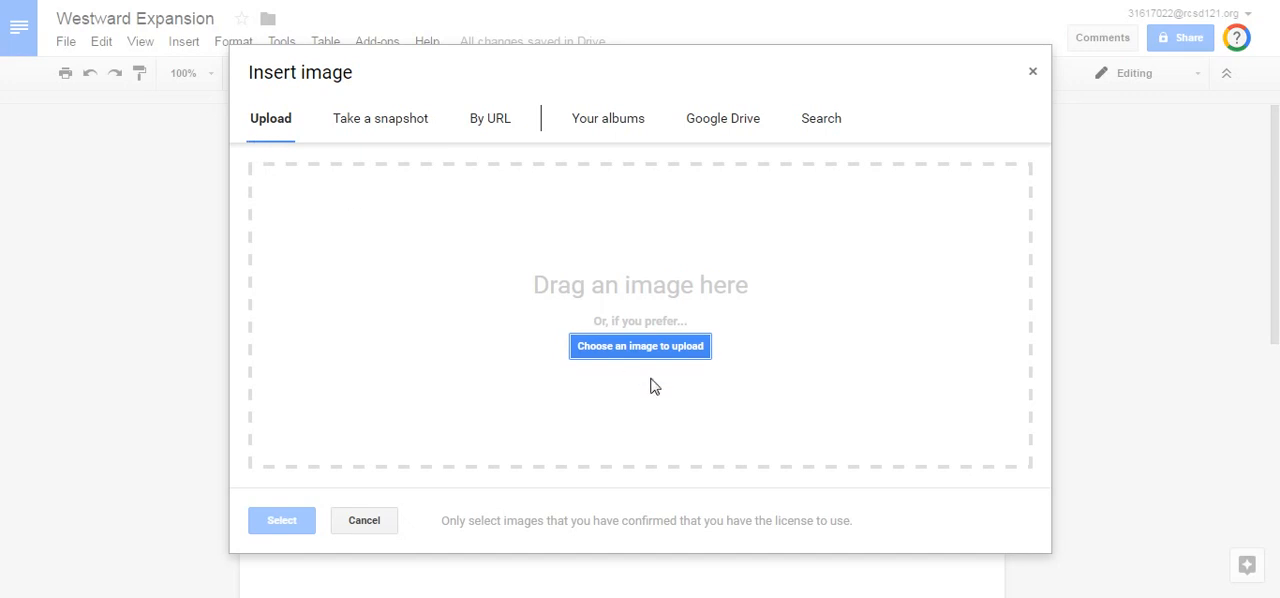
mouse_move(530, 206)
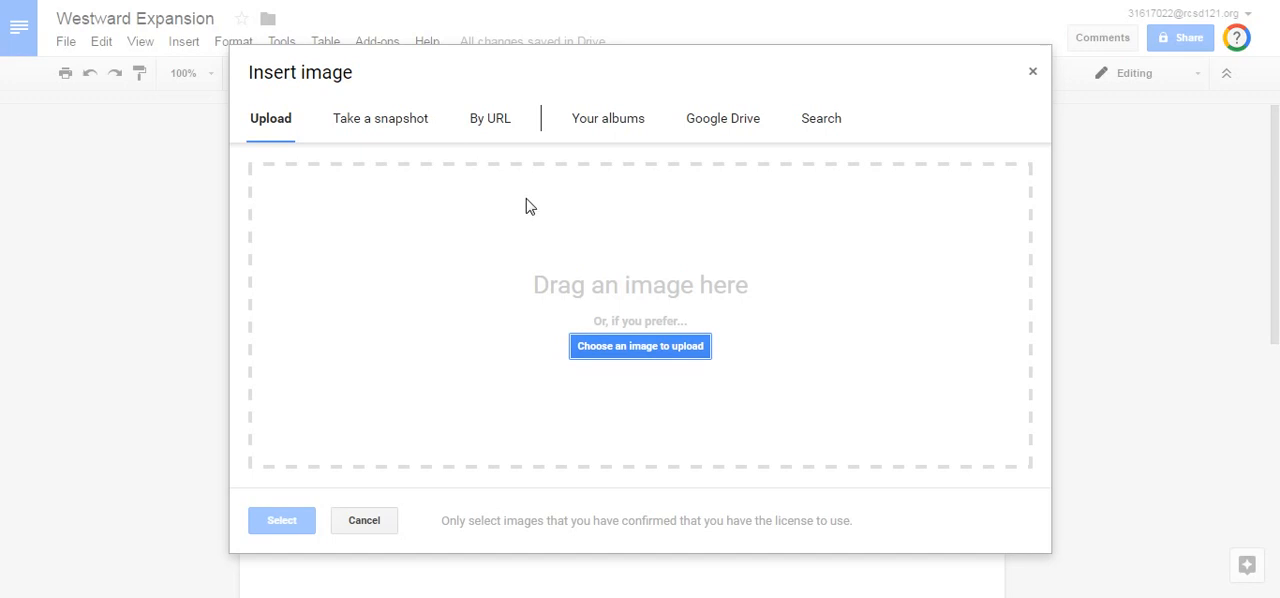
mouse_move(490, 118)
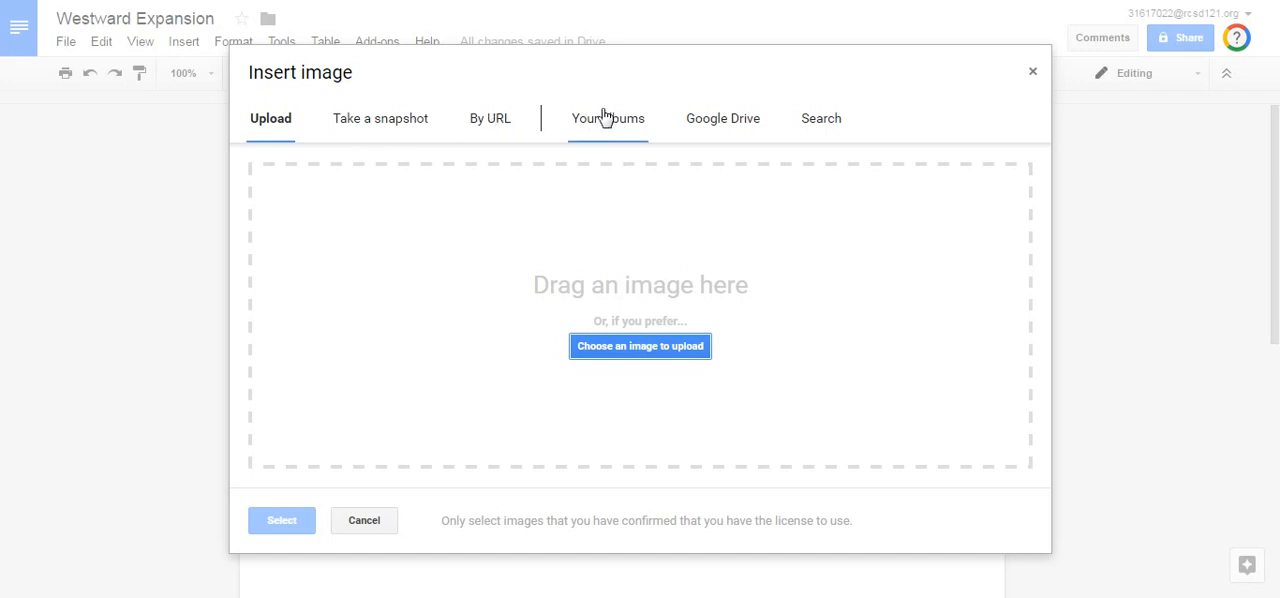
mouse_move(603, 130)
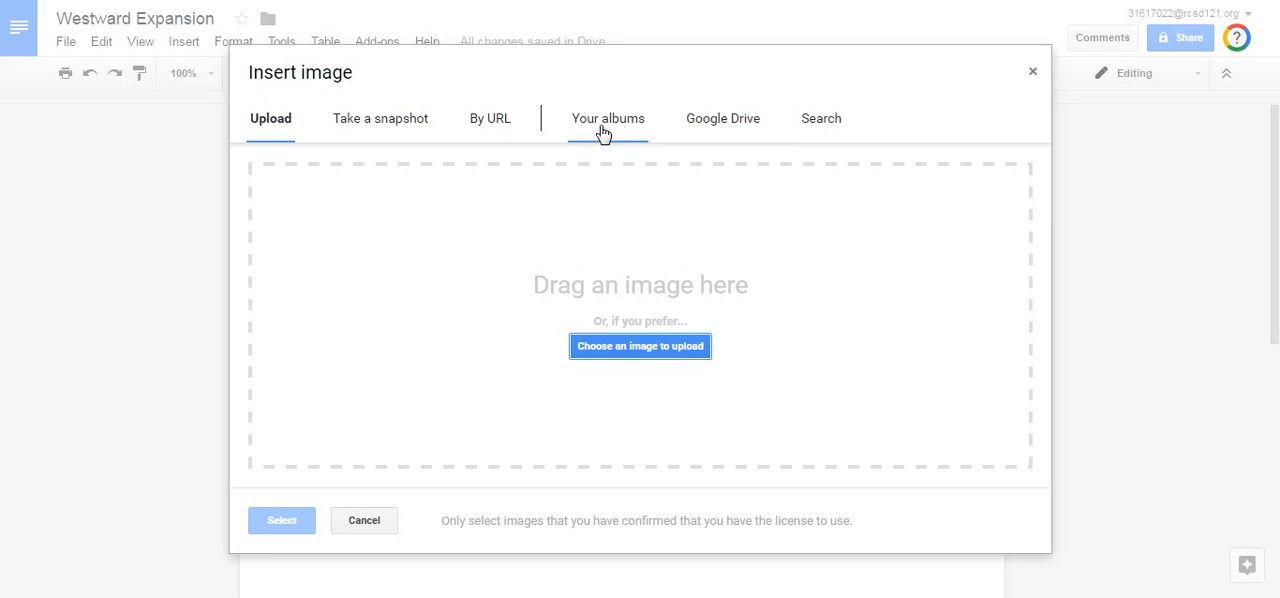
mouse_move(628, 108)
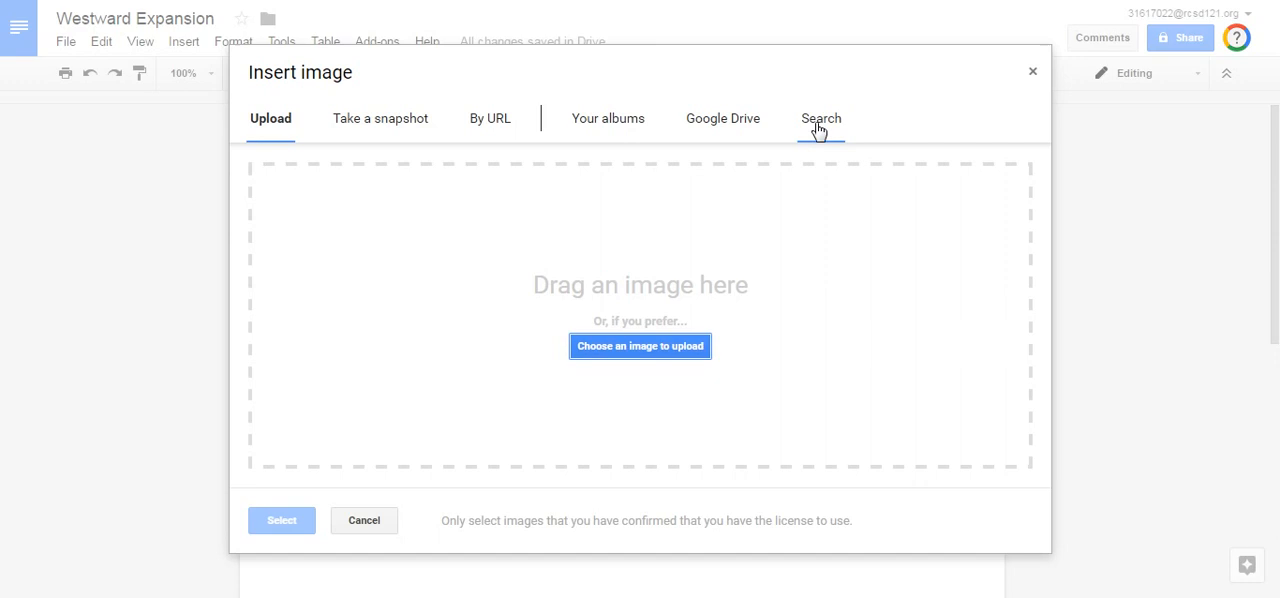
Step: Search images for 'Westward Expansion' and pick the black-and-white 1815–1845 map
click(821, 118)
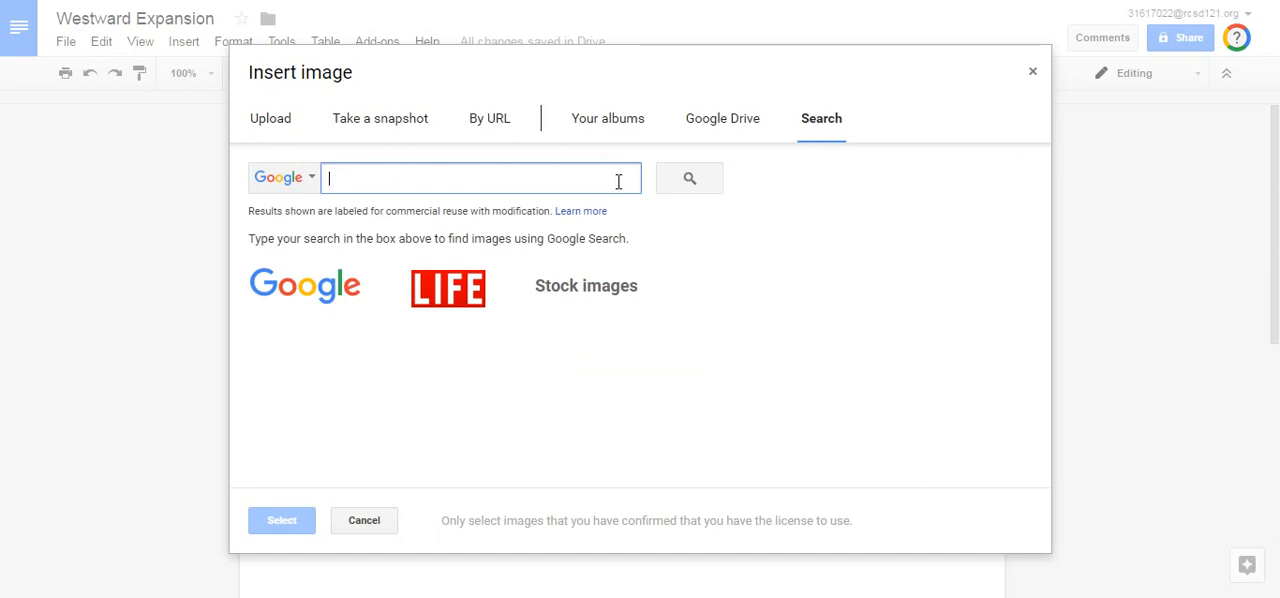
text(Westw)
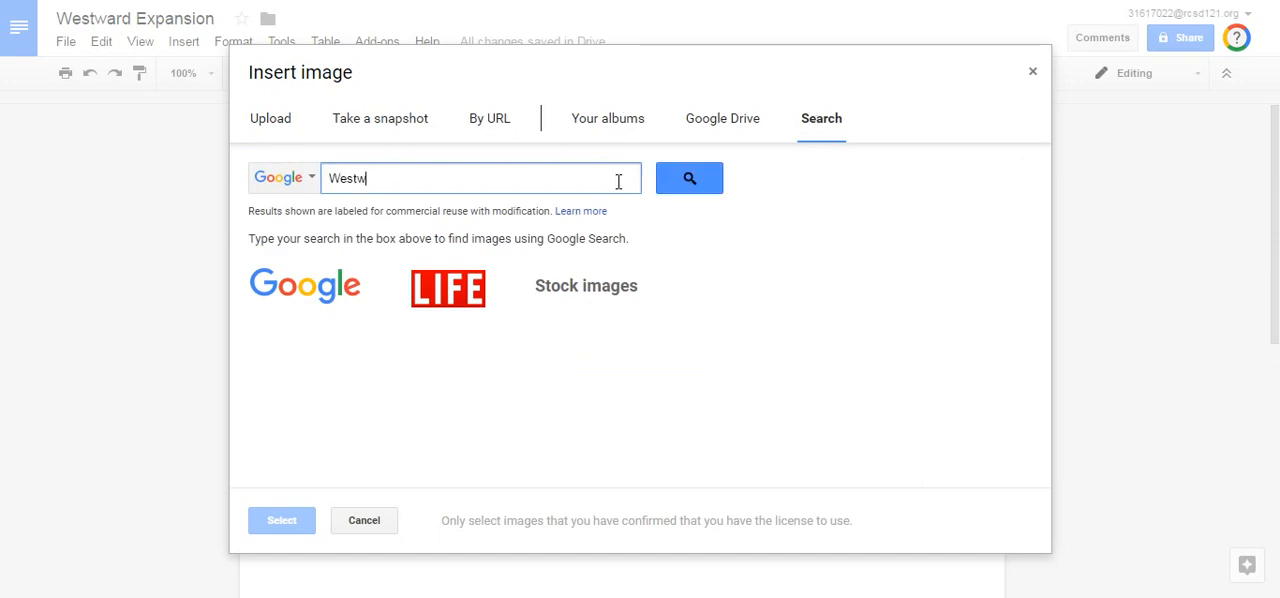
text(ard)
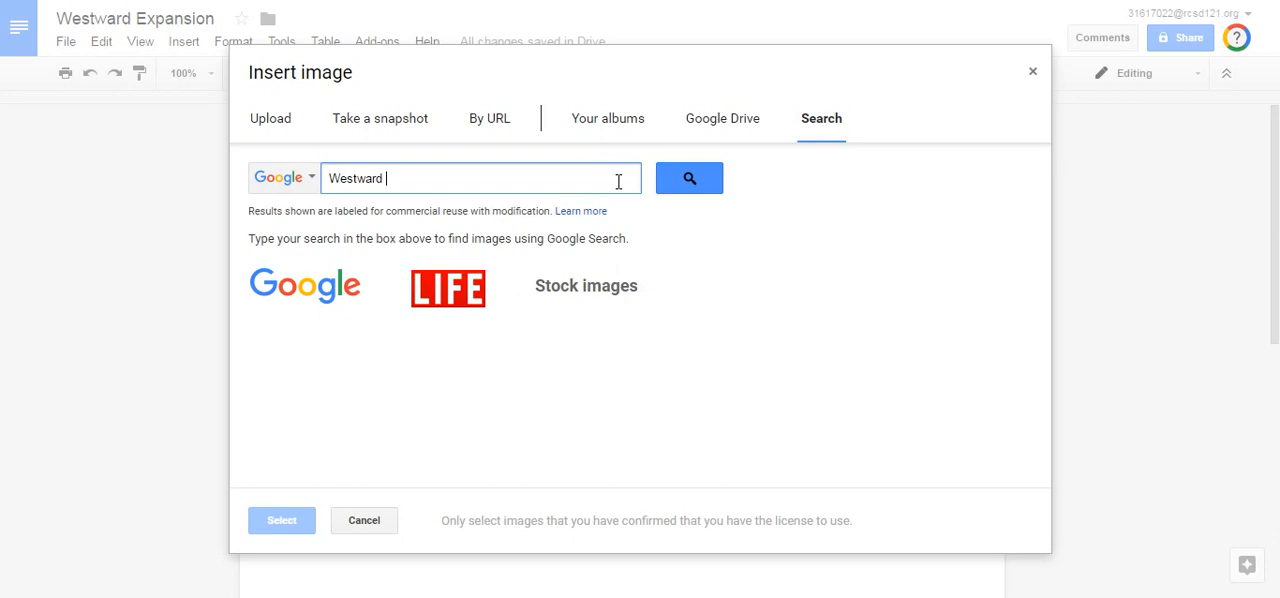
text(Expansion)
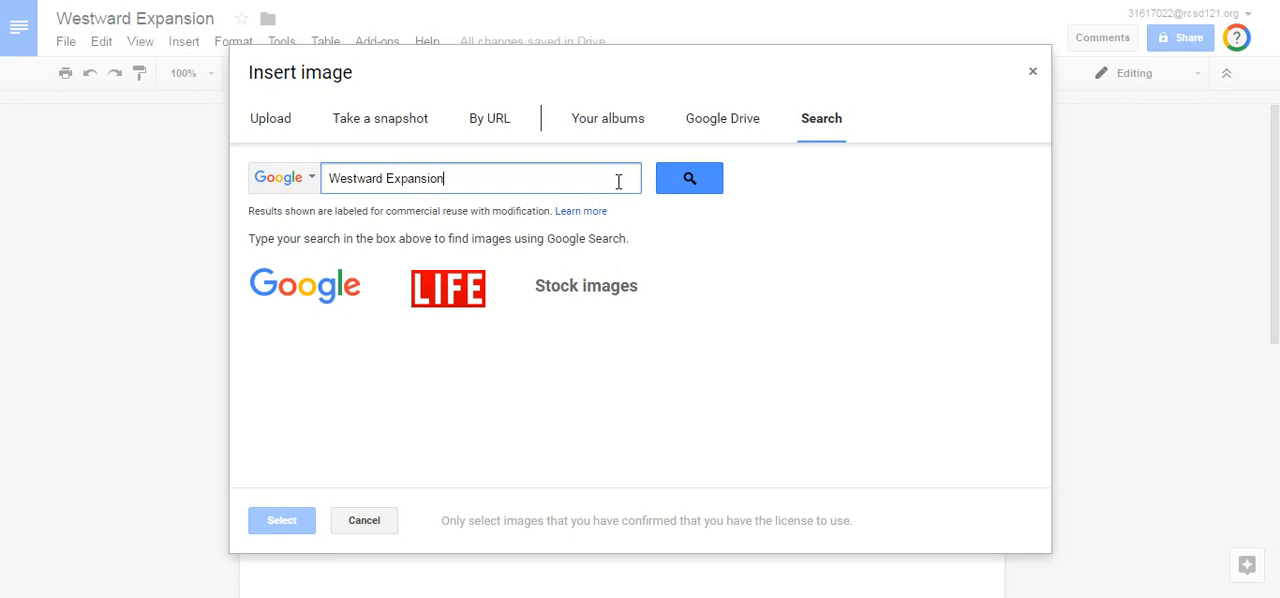
click(689, 178)
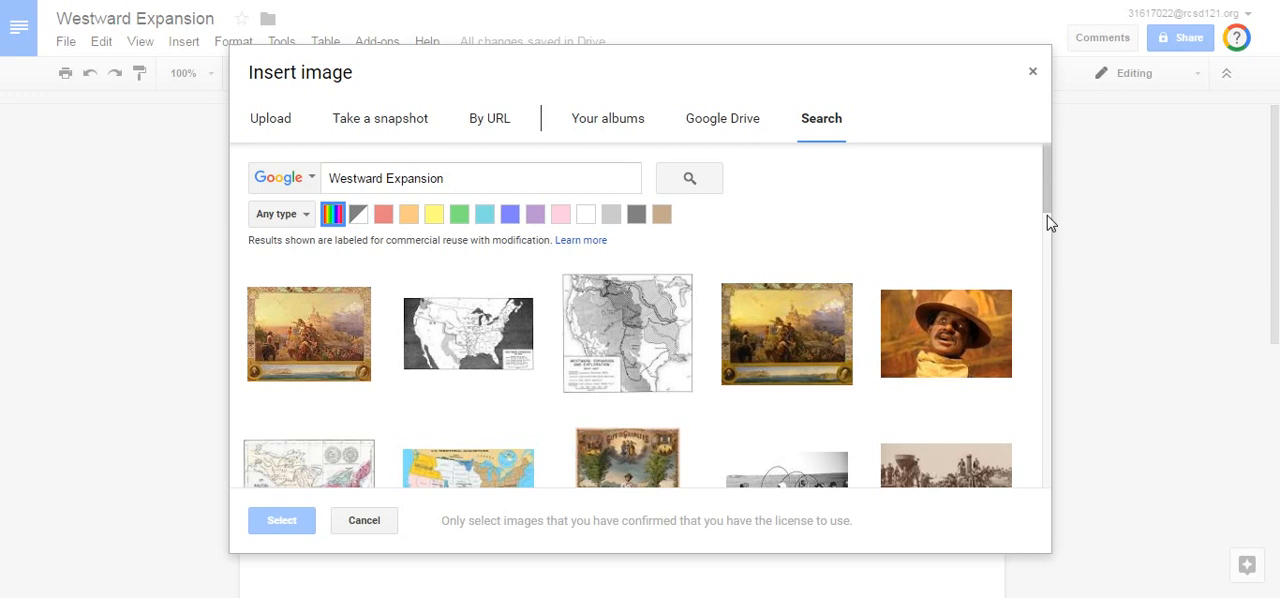
scroll(down, 3)
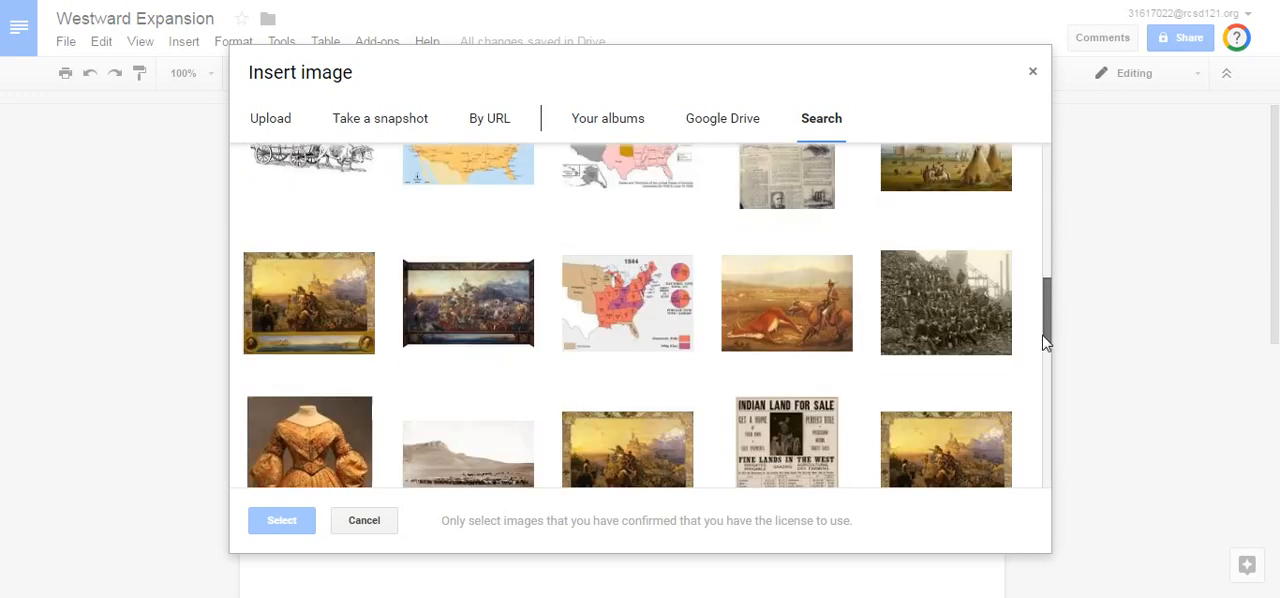
scroll(up, 3)
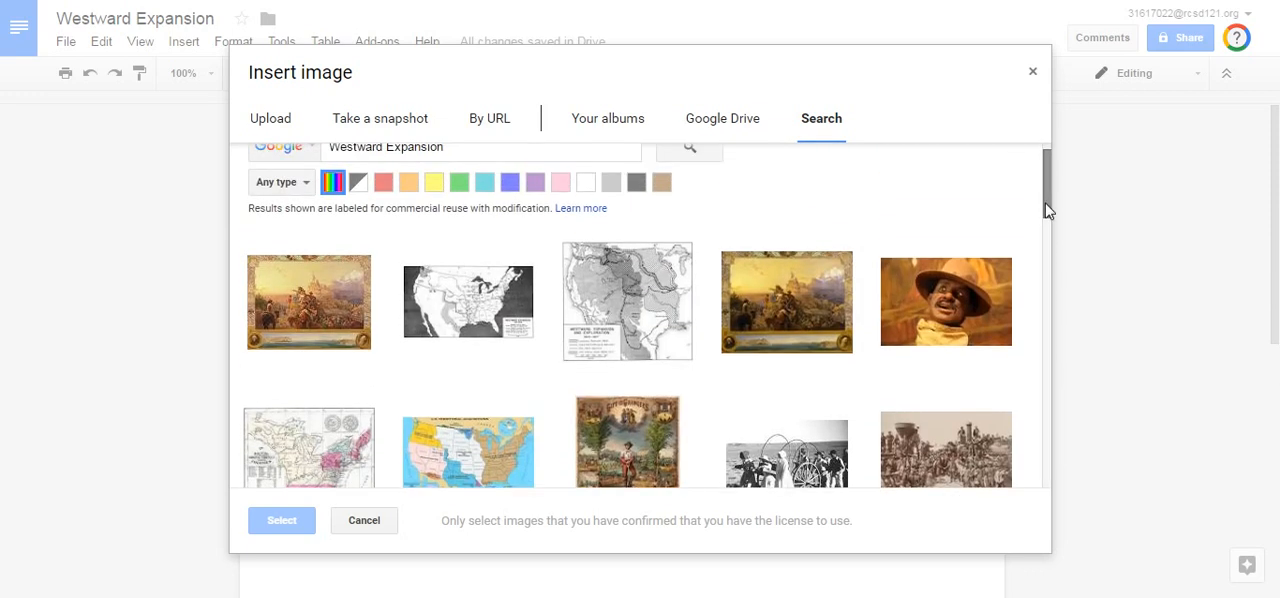
click(467, 301)
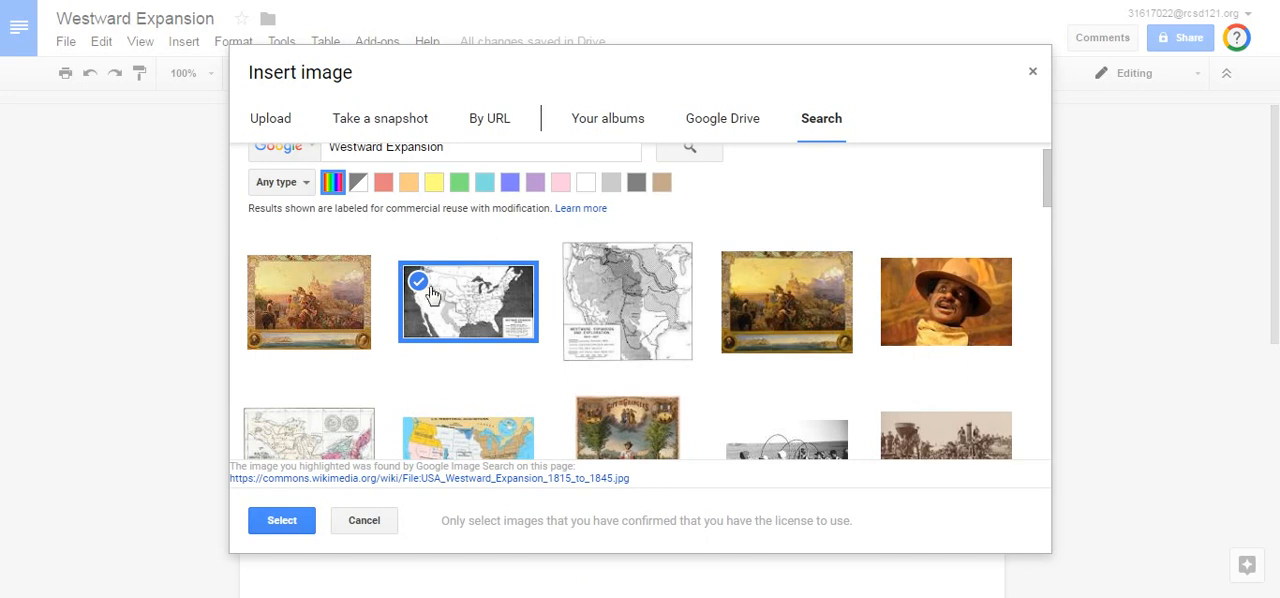
mouse_move(403, 357)
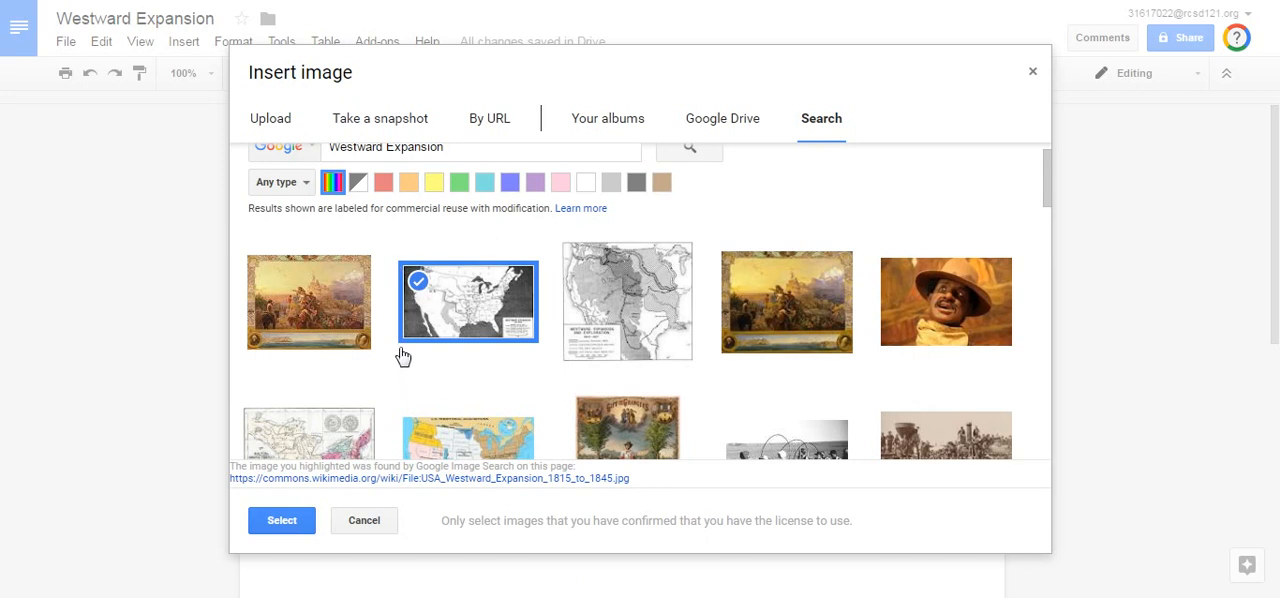
mouse_move(403, 332)
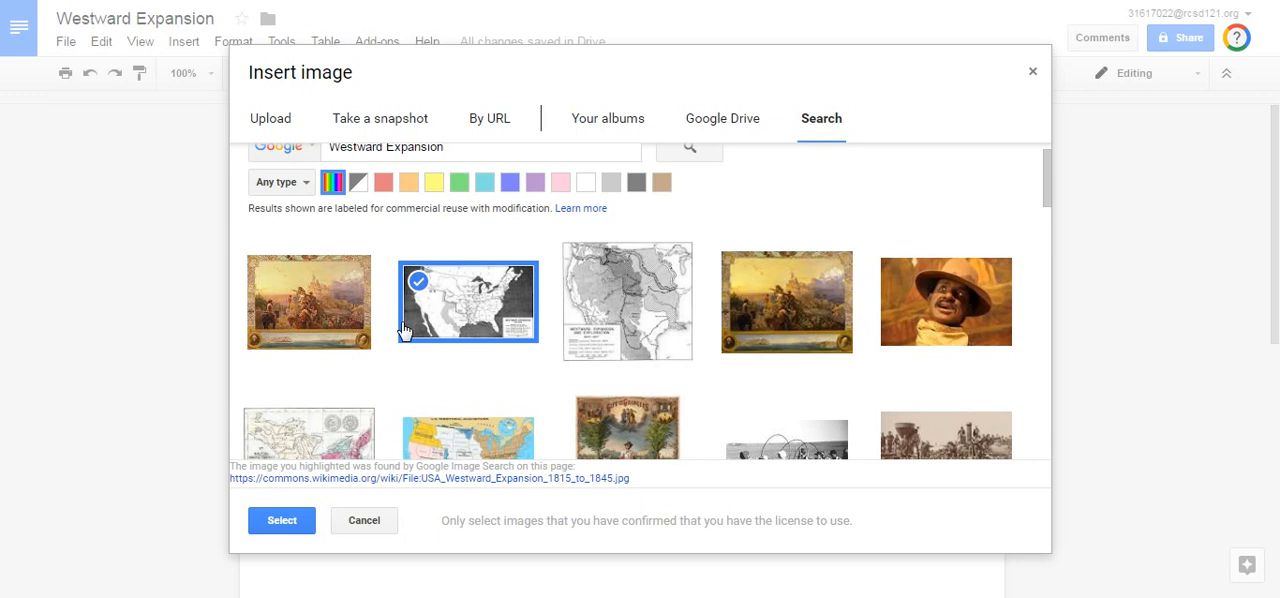
Step: Insert the selected map and shrink it slightly by dragging a corner handle
click(364, 520)
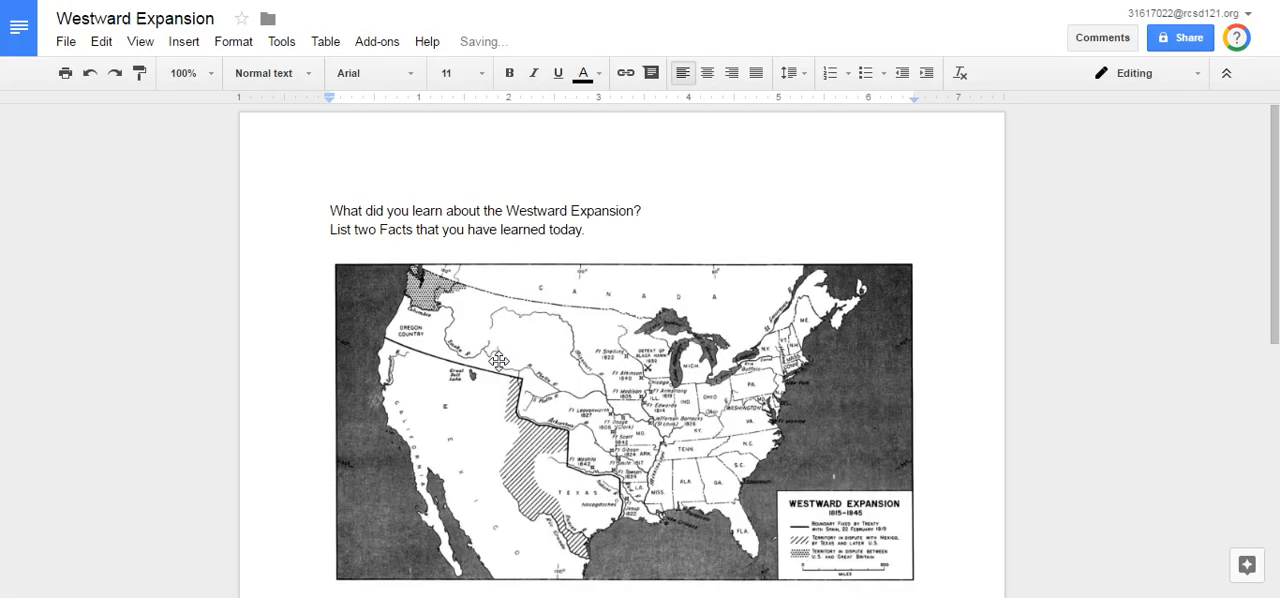
click(623, 420)
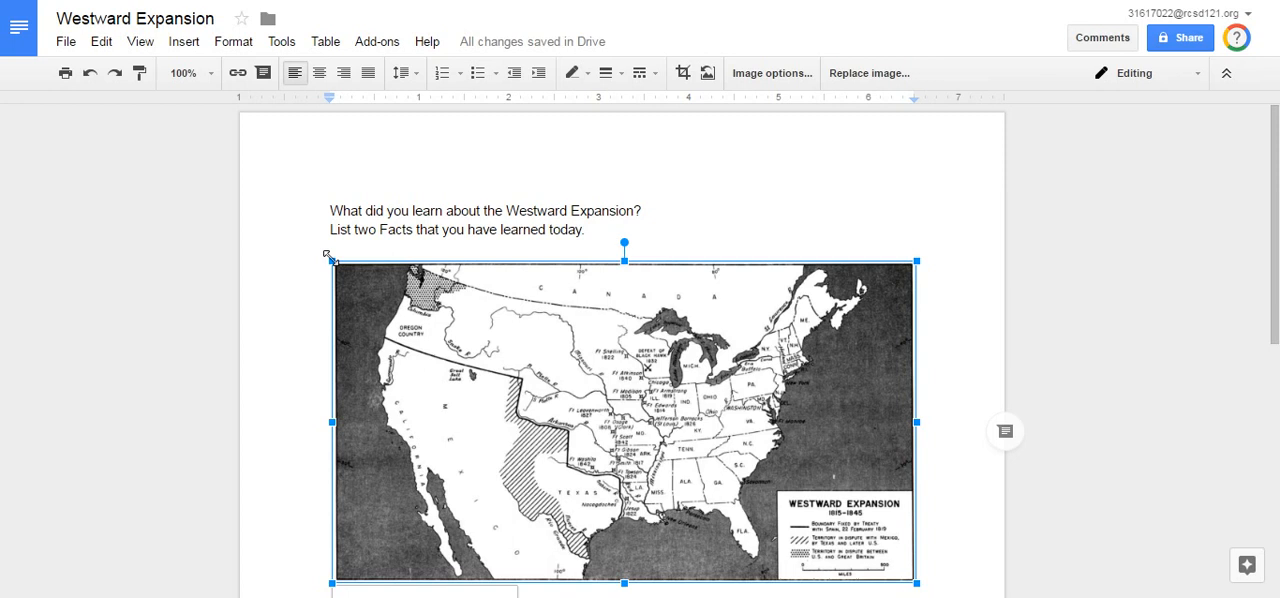
drag(331, 261, 393, 294)
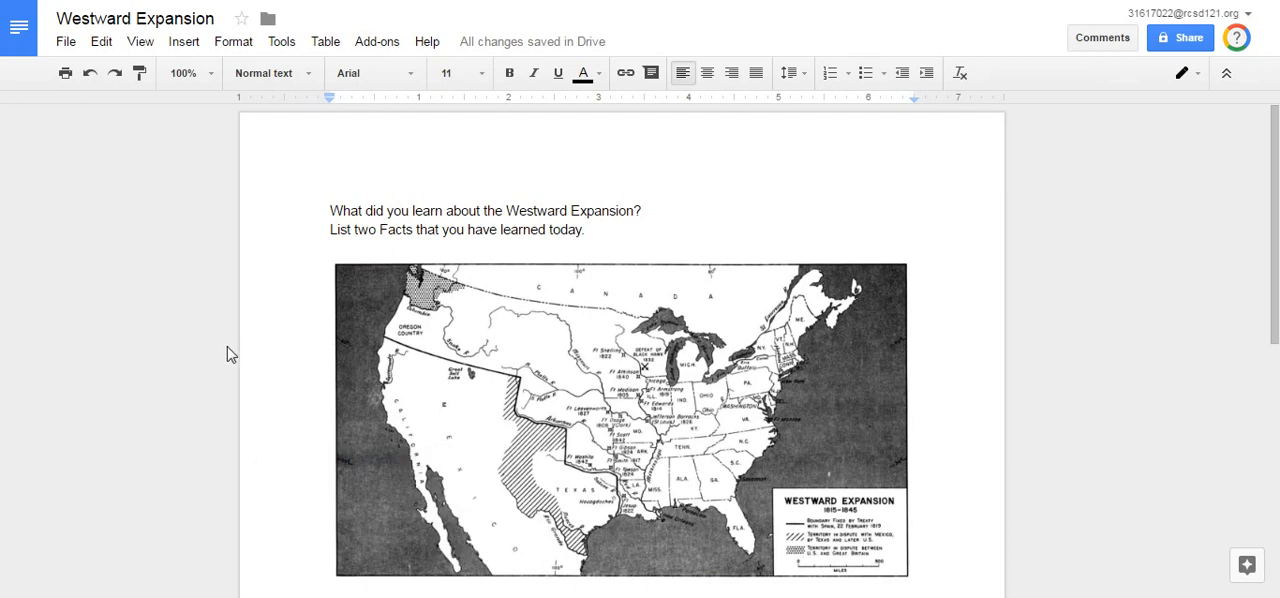
mouse_move(1139, 197)
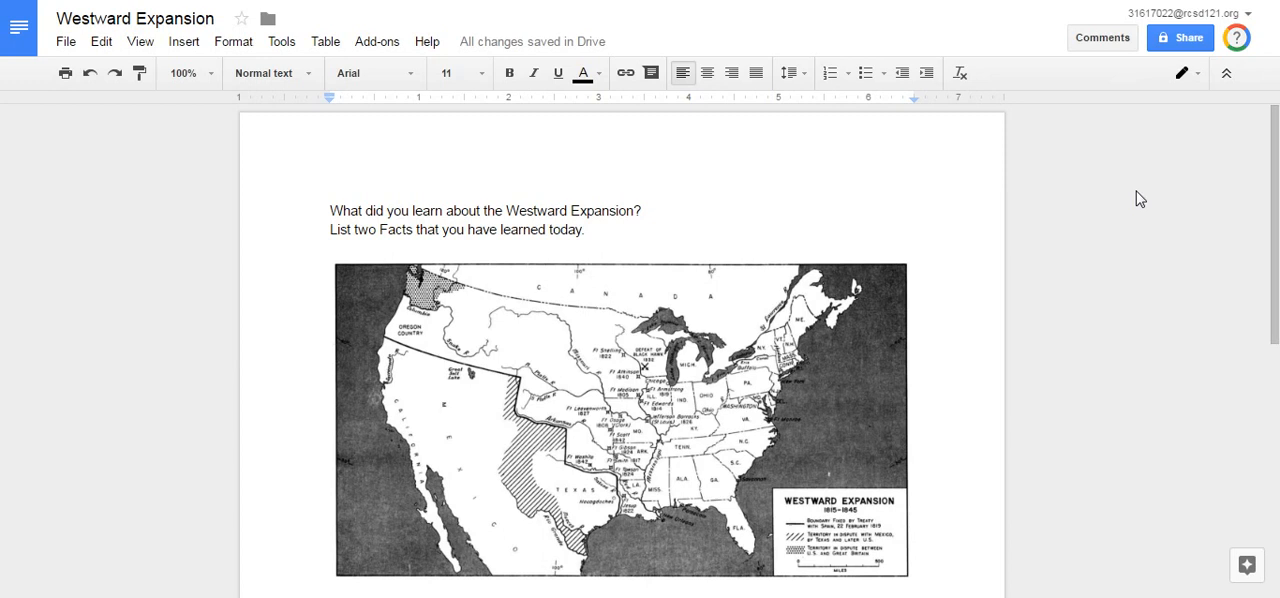
mouse_move(1259, 170)
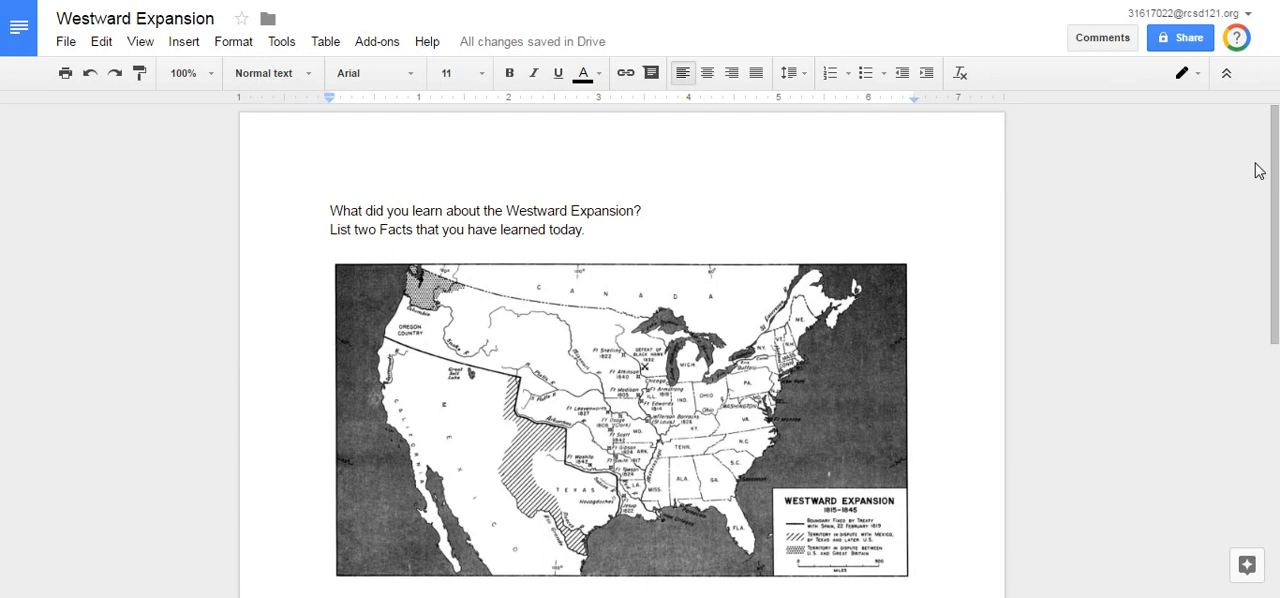
mouse_move(1188, 38)
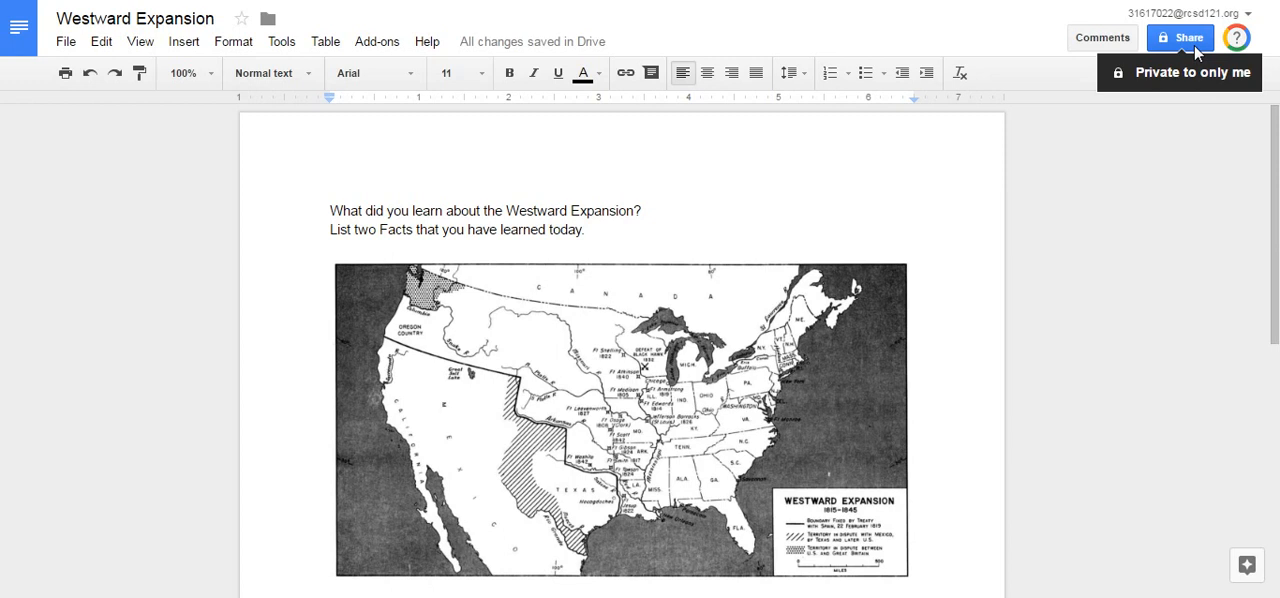
Step: Set link sharing to 'On - Anyone with the link' can view, and save
click(1181, 37)
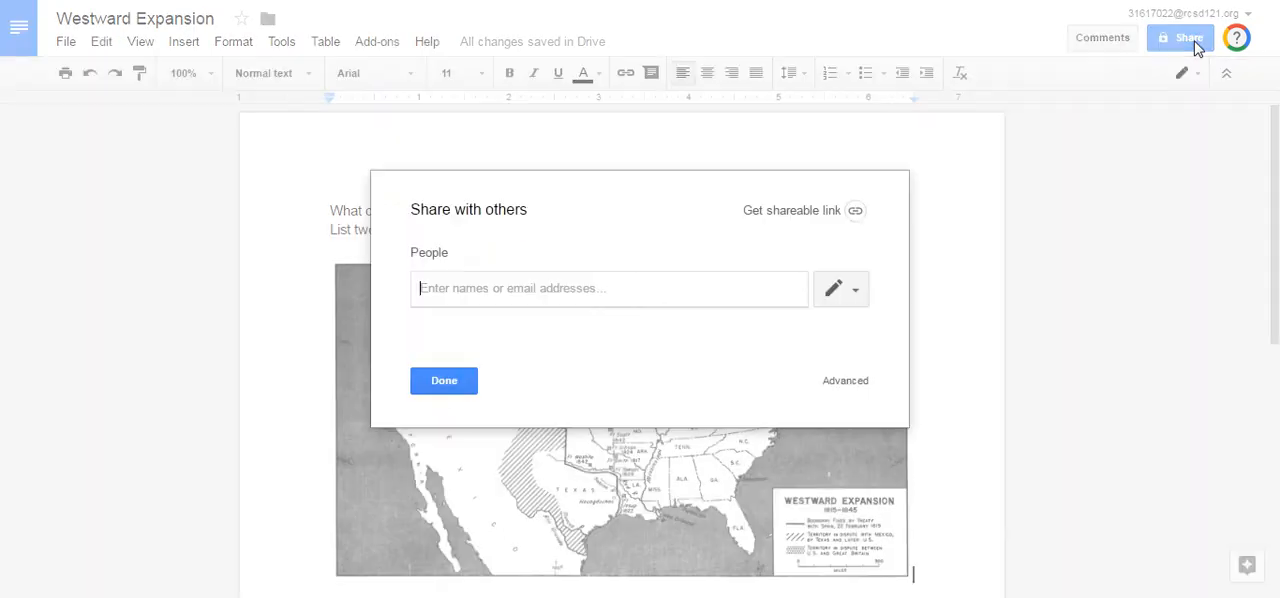
mouse_move(833, 388)
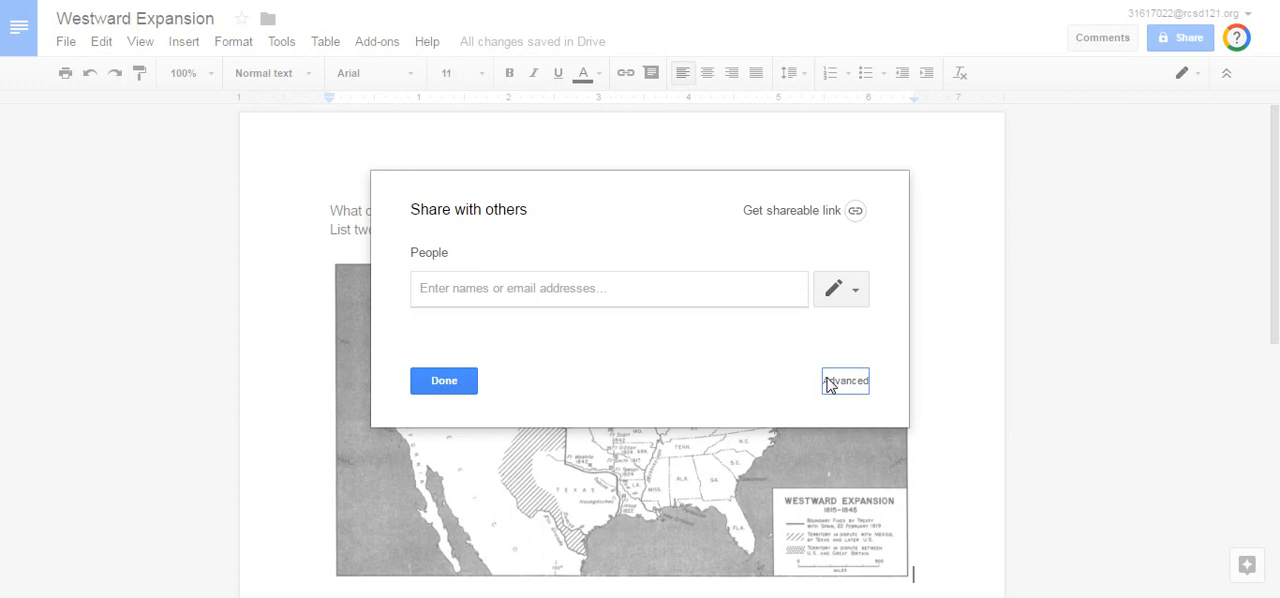
click(845, 381)
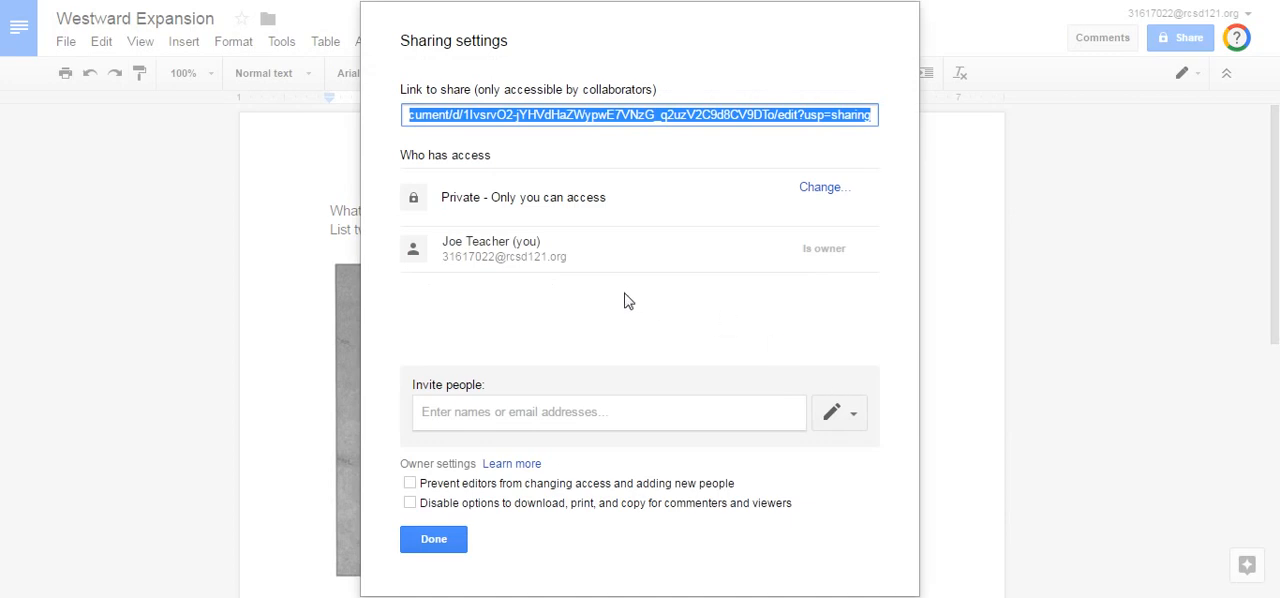
mouse_move(634, 212)
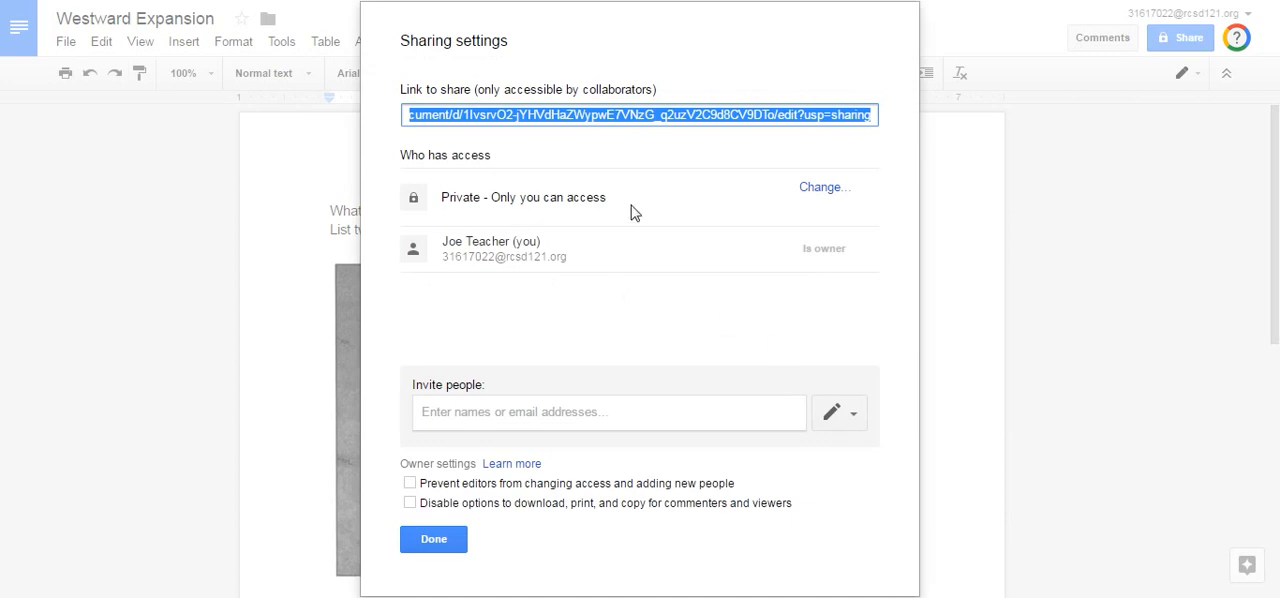
click(823, 187)
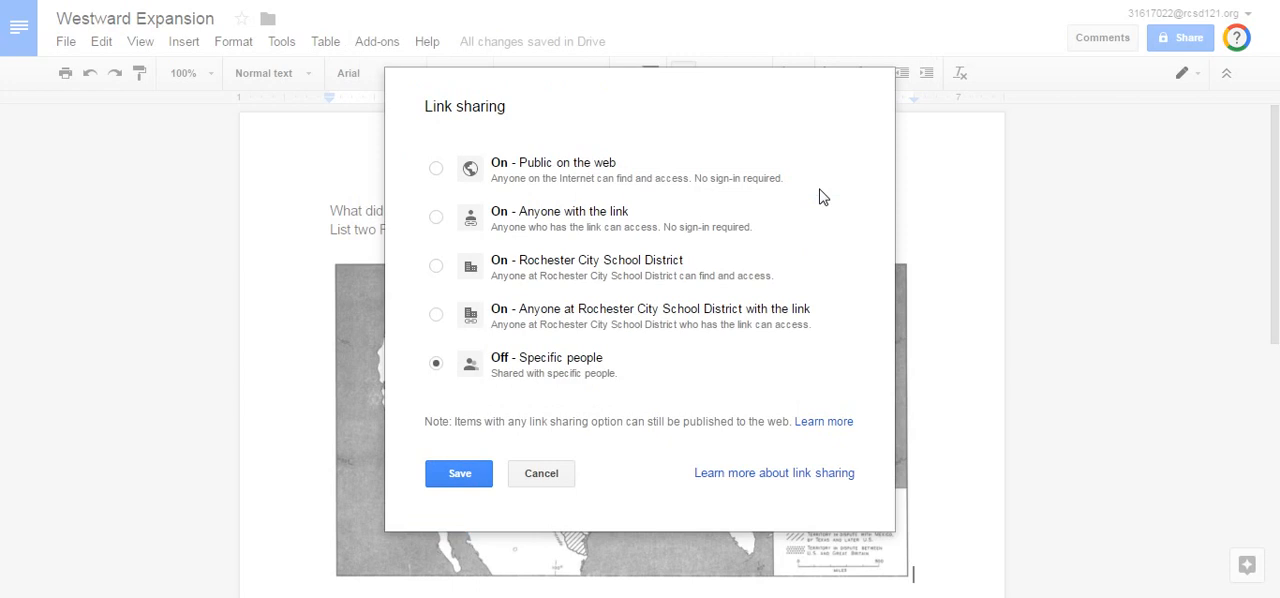
mouse_move(445, 228)
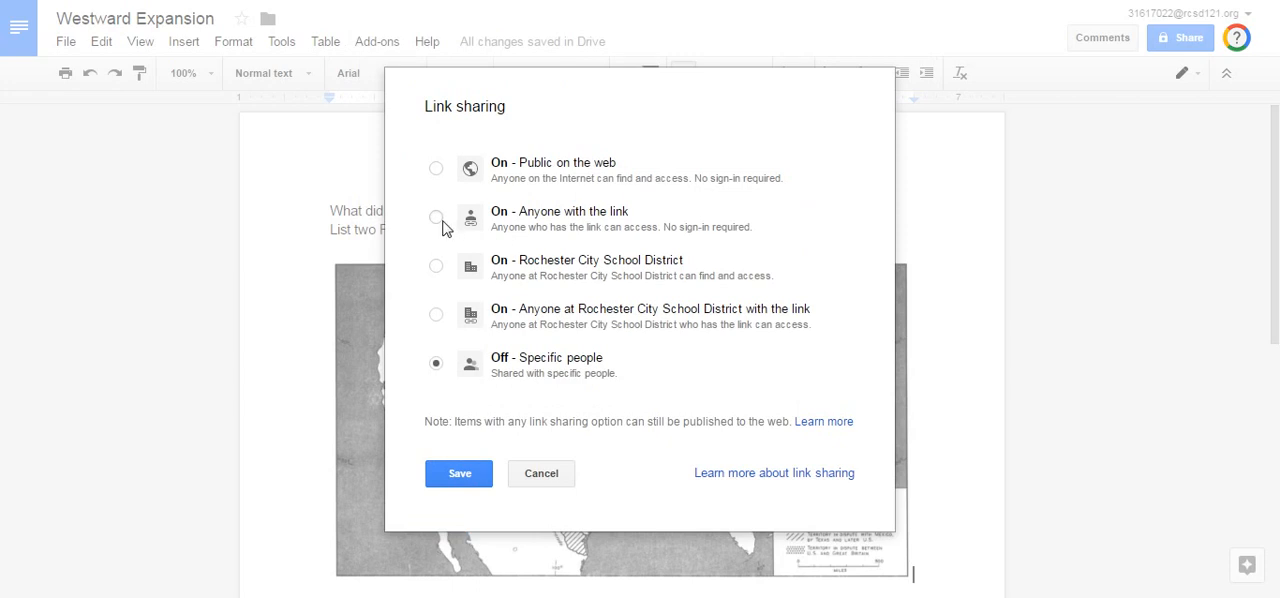
click(436, 217)
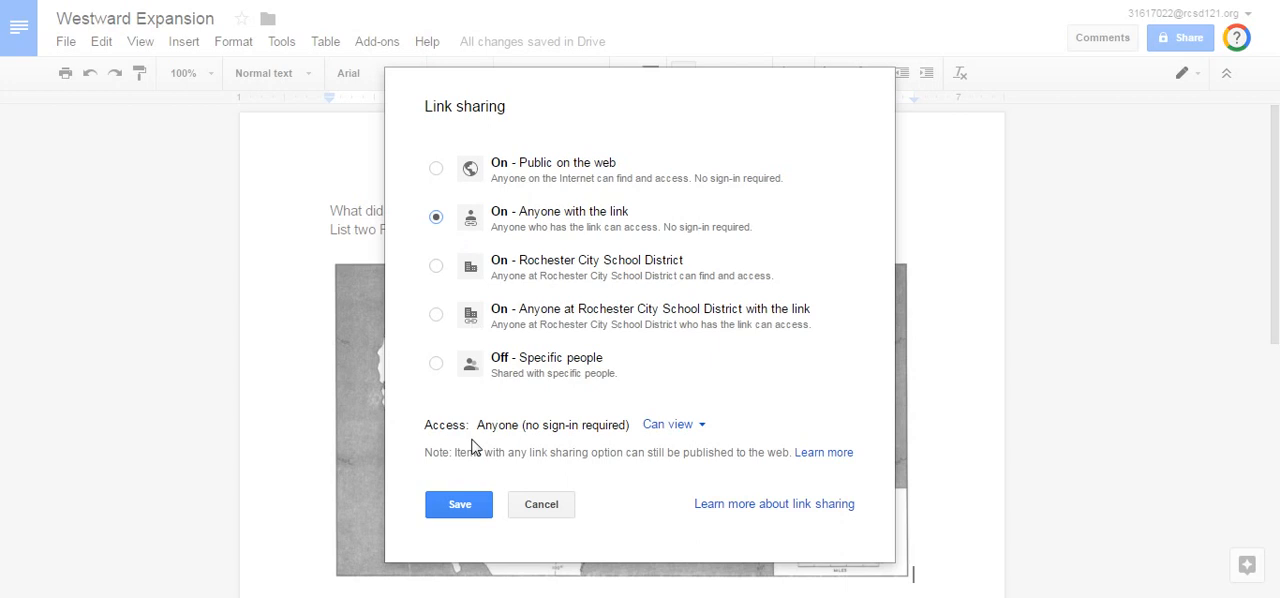
click(458, 504)
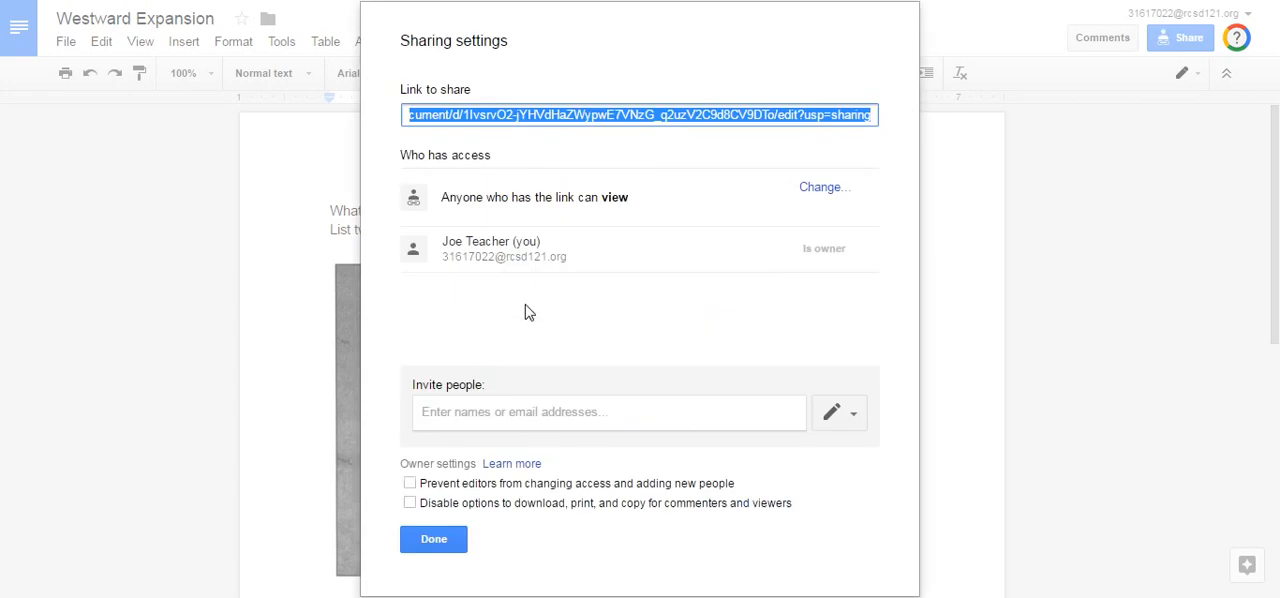
mouse_move(775, 217)
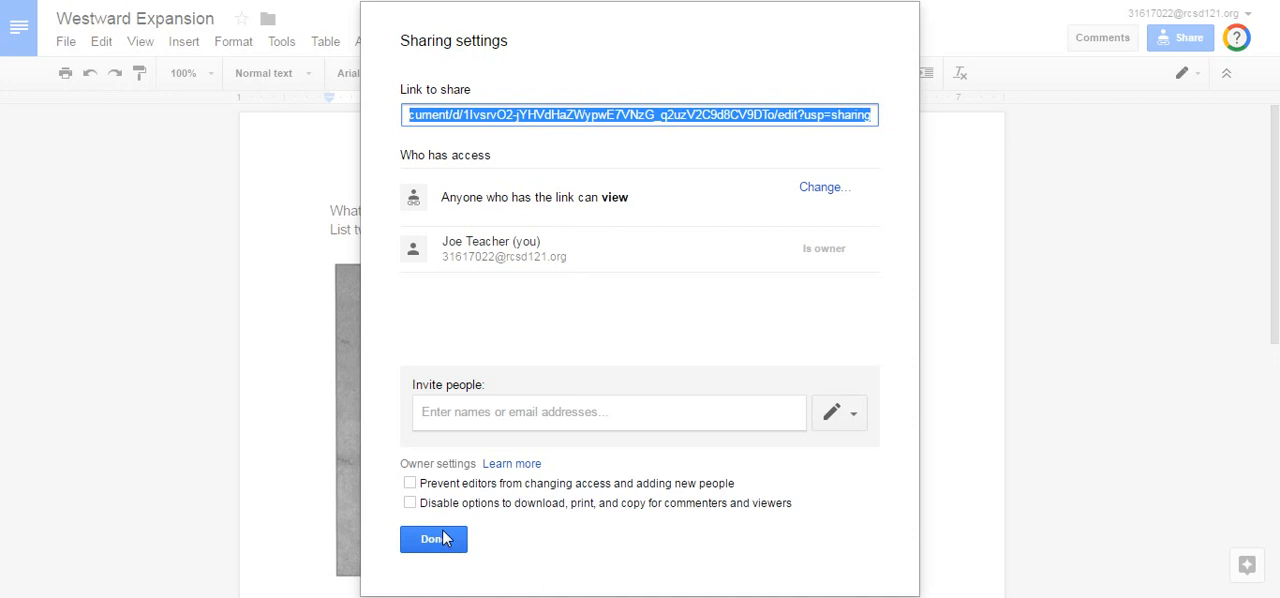
click(430, 539)
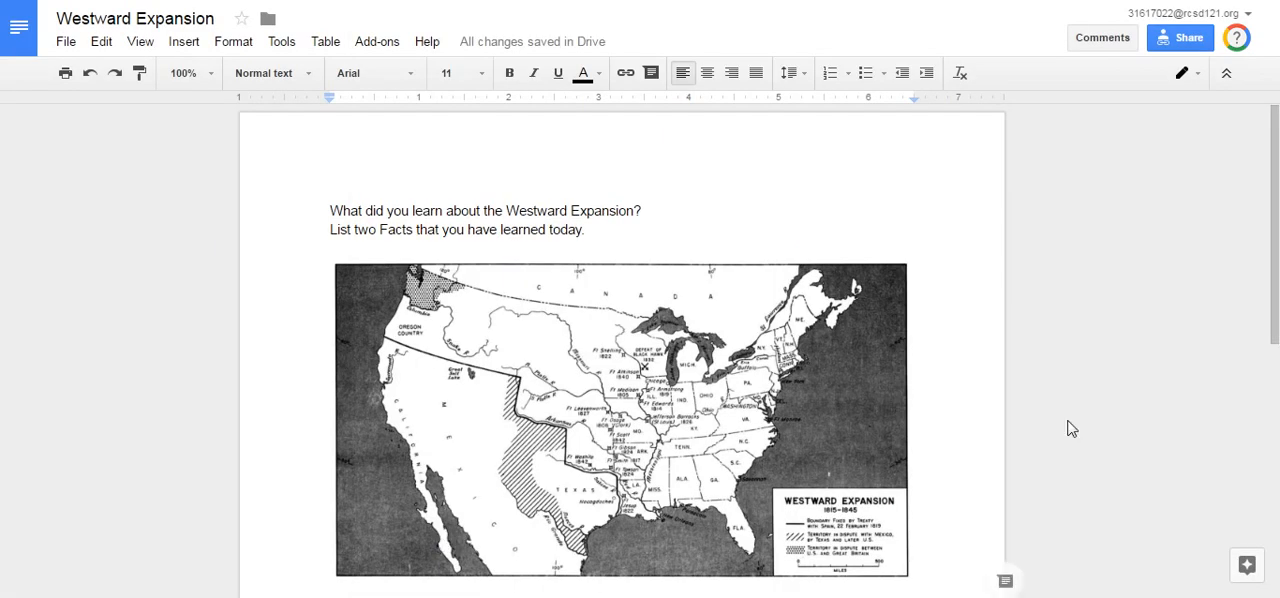